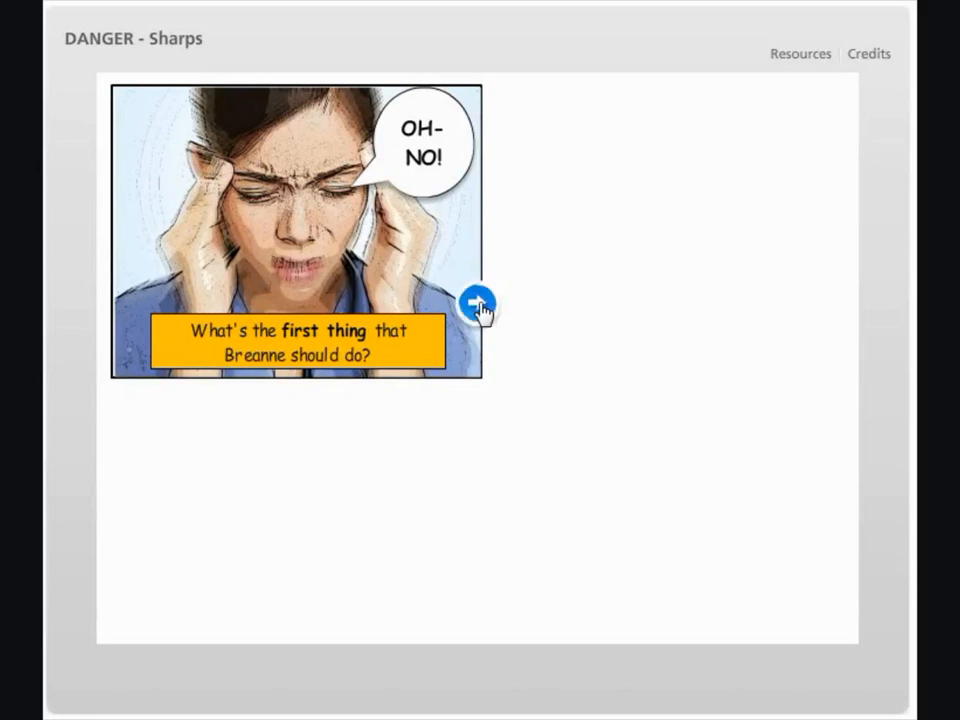
In preview, reveal the choices, drop Incident Control onto the drop zone, read feedback, then retry.
left_click(480, 304)
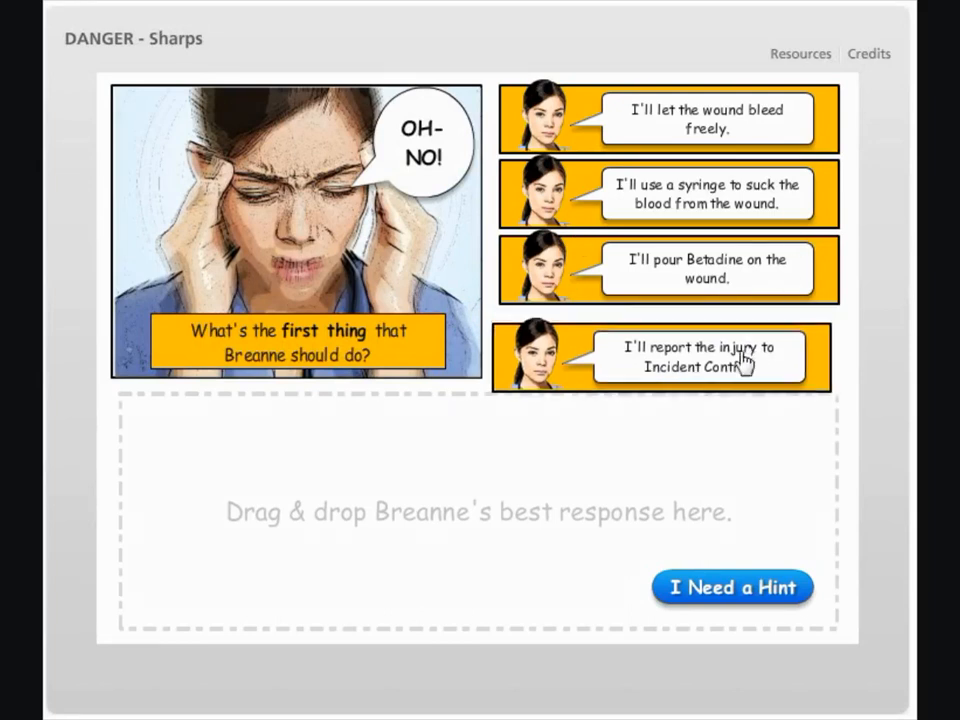
left_click_drag(660, 356, 408, 556)
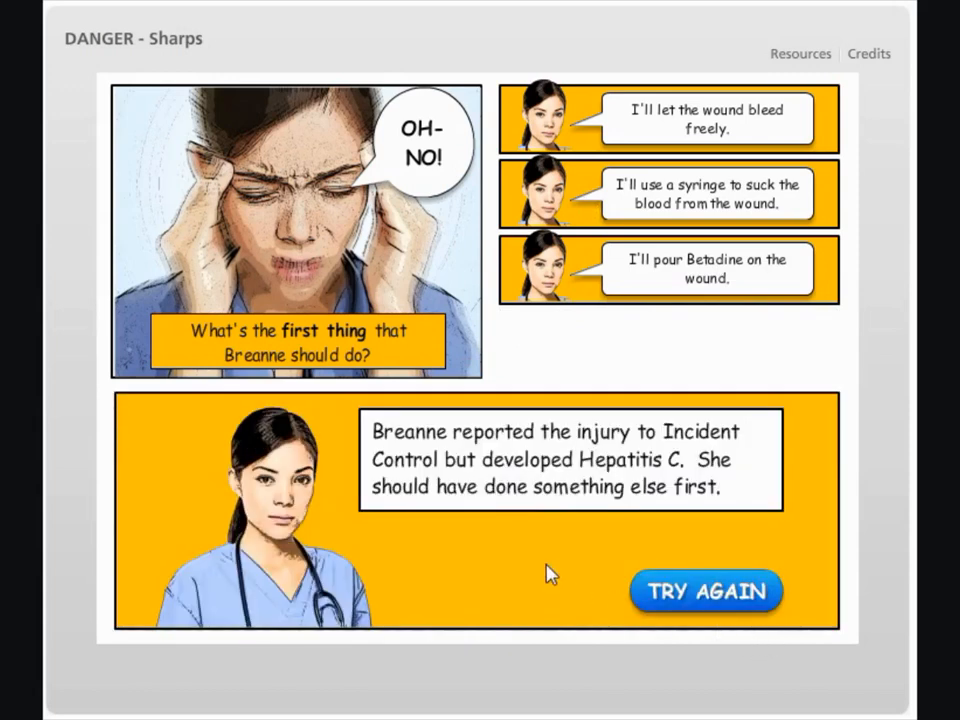
mouse_move(320, 486)
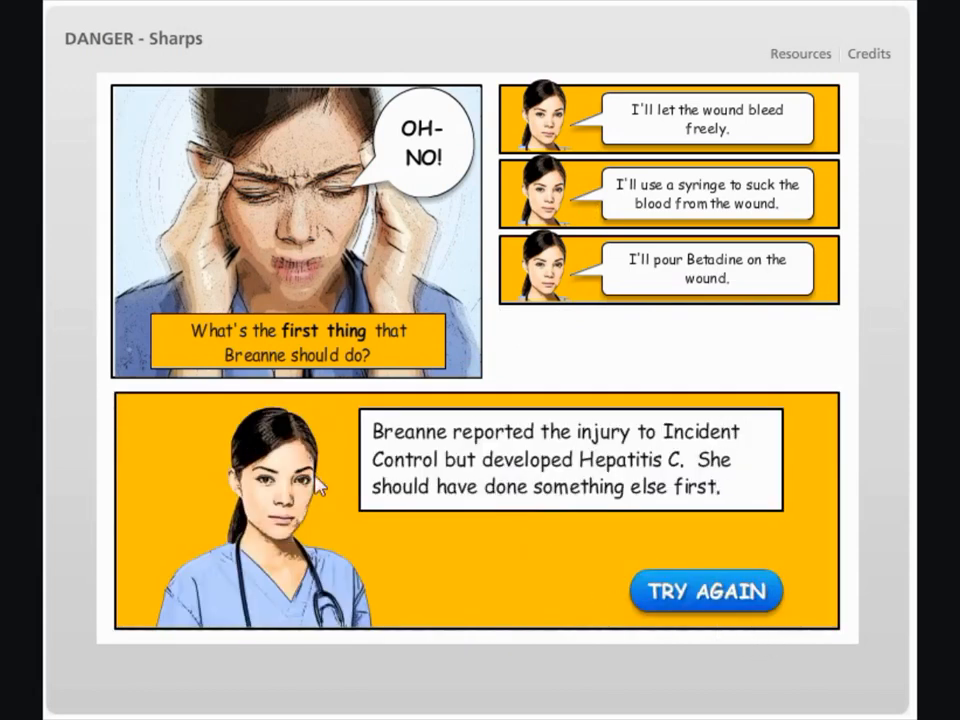
mouse_move(270, 560)
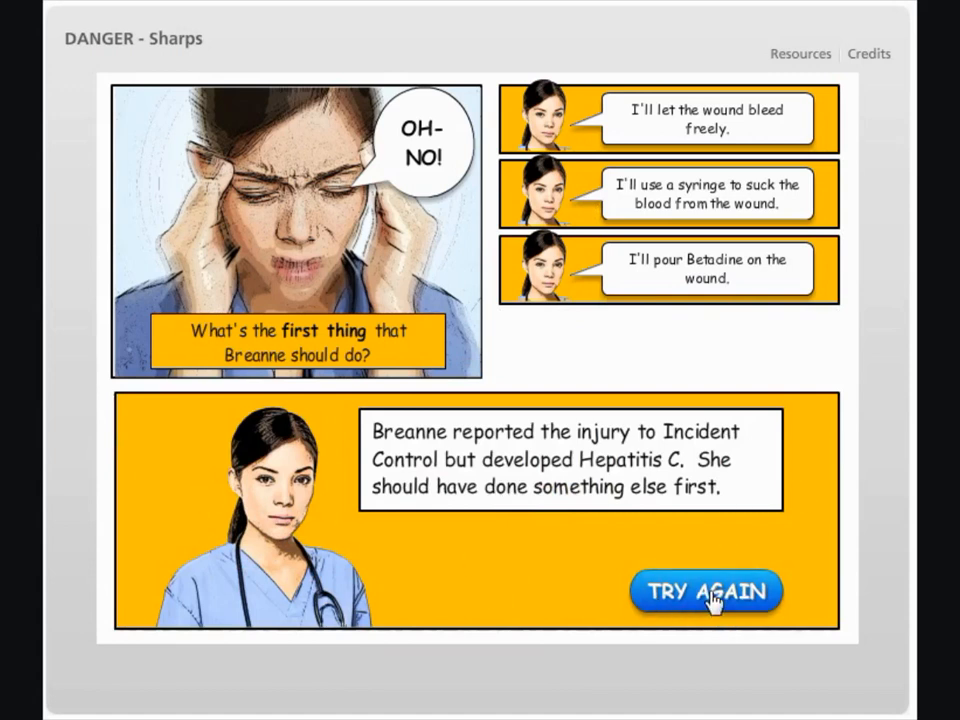
left_click(704, 590)
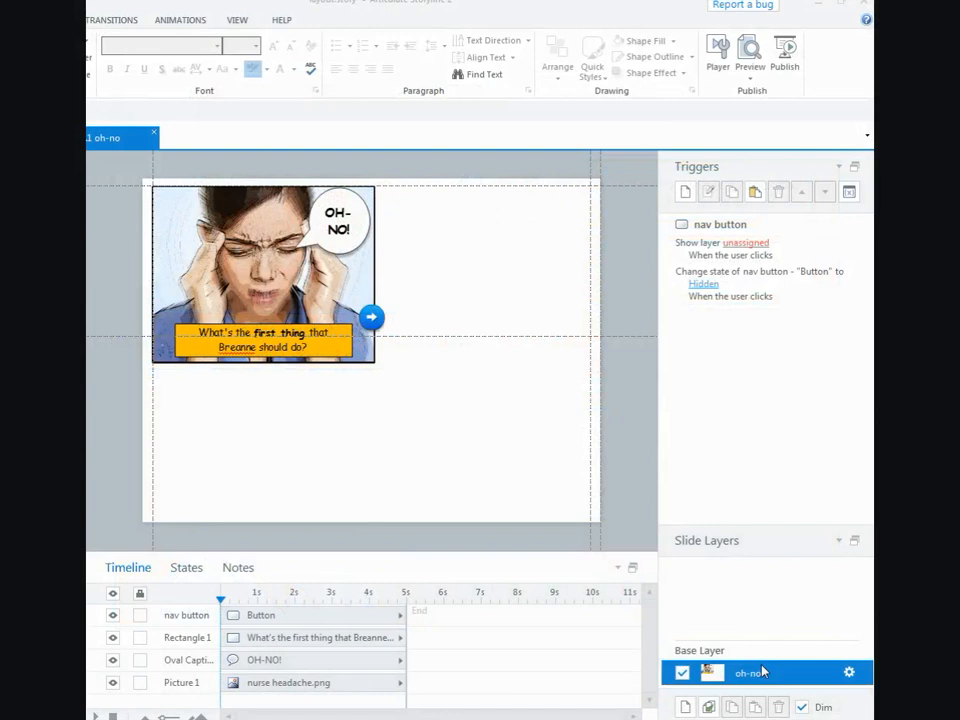
mouse_move(392, 228)
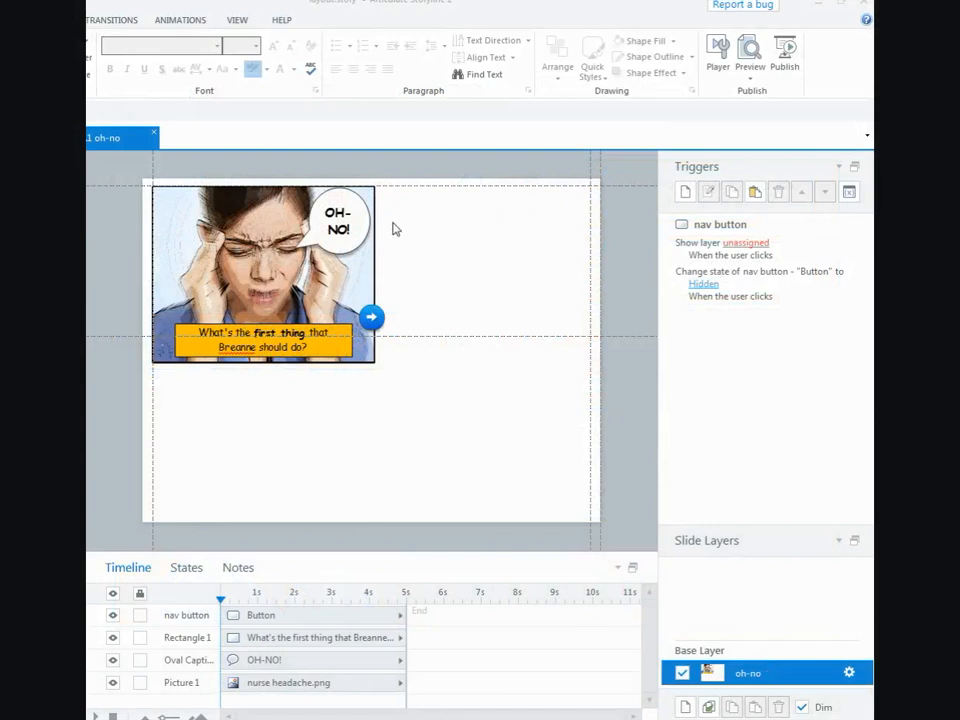
mouse_move(418, 244)
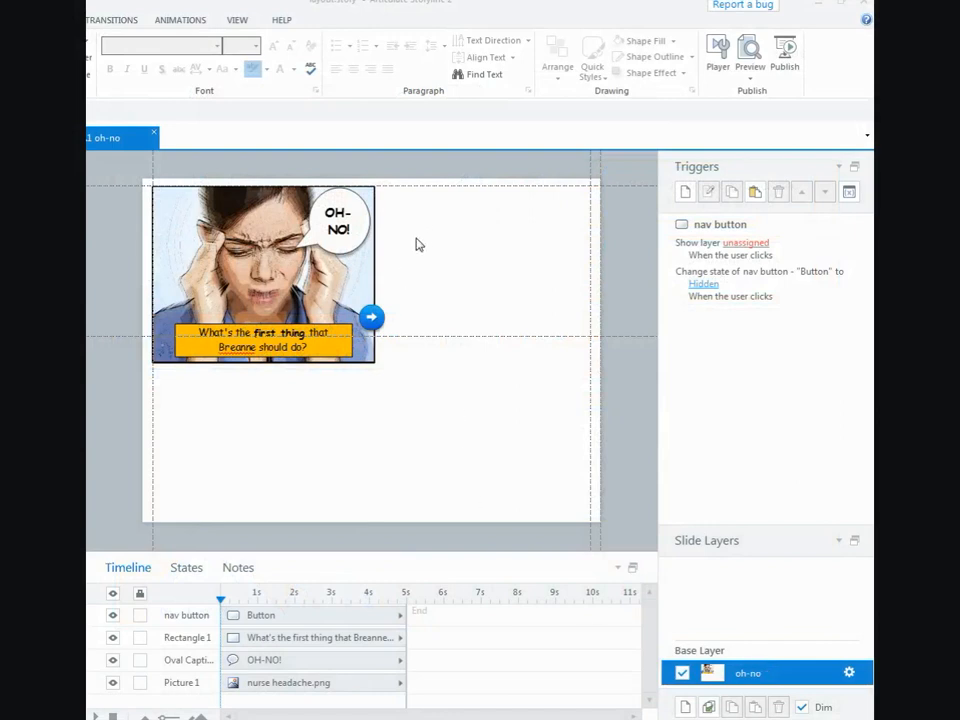
mouse_move(426, 228)
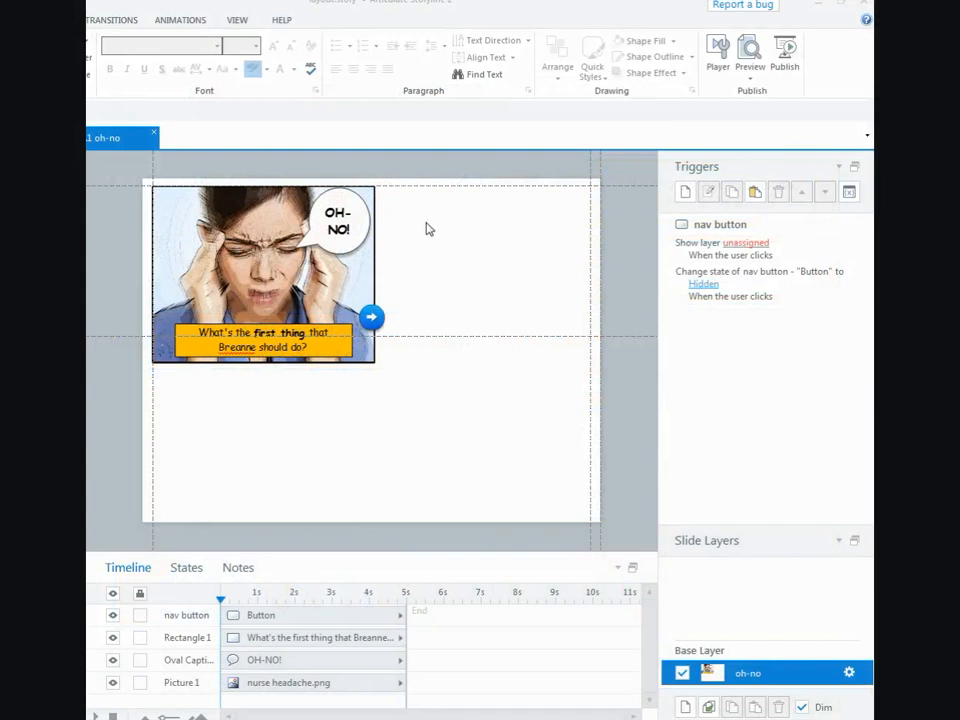
mouse_move(432, 368)
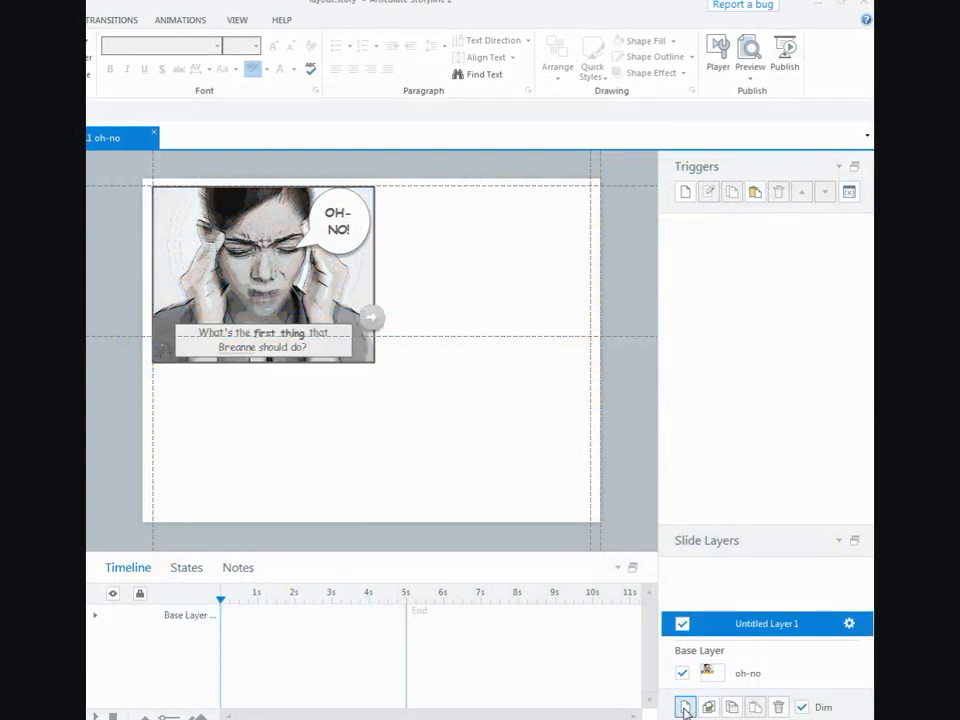
Rename the newly added slide layer to 'drag&drop'.
double_click(768, 624)
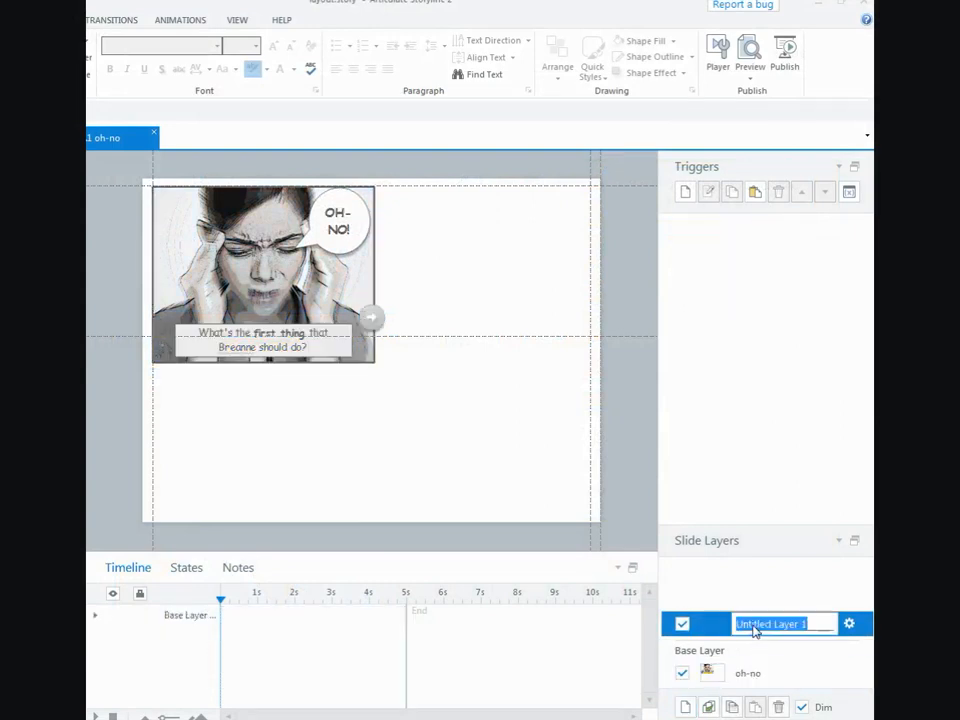
type("drag")
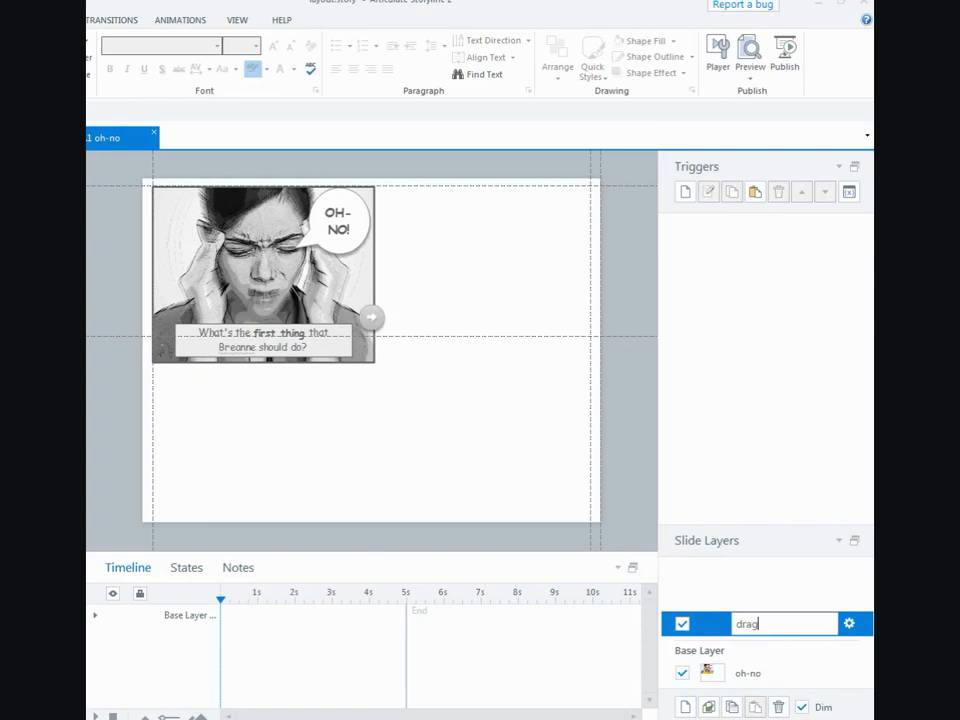
type("&drop")
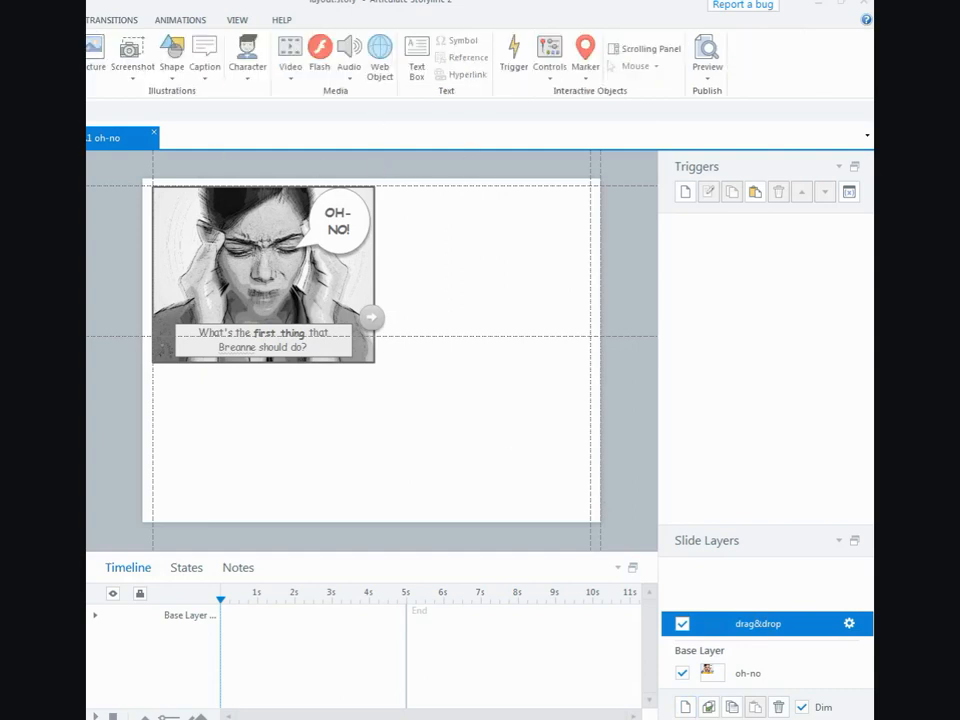
mouse_move(172, 50)
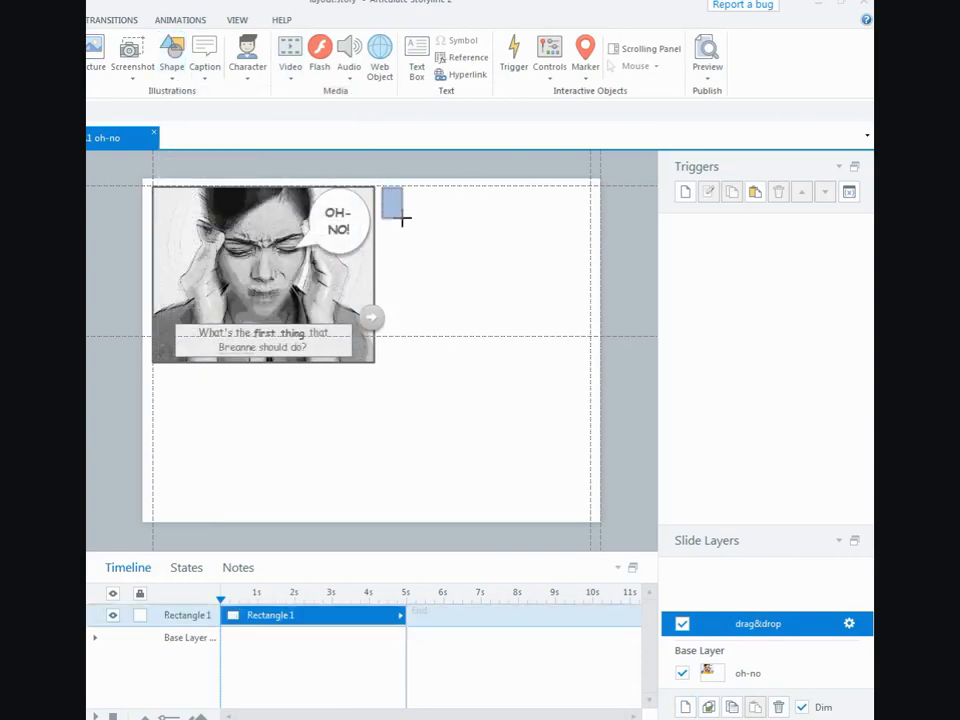
Draw a rectangle right of the nurse image and stack two duplicates below it.
left_click_drag(400, 218, 586, 240)
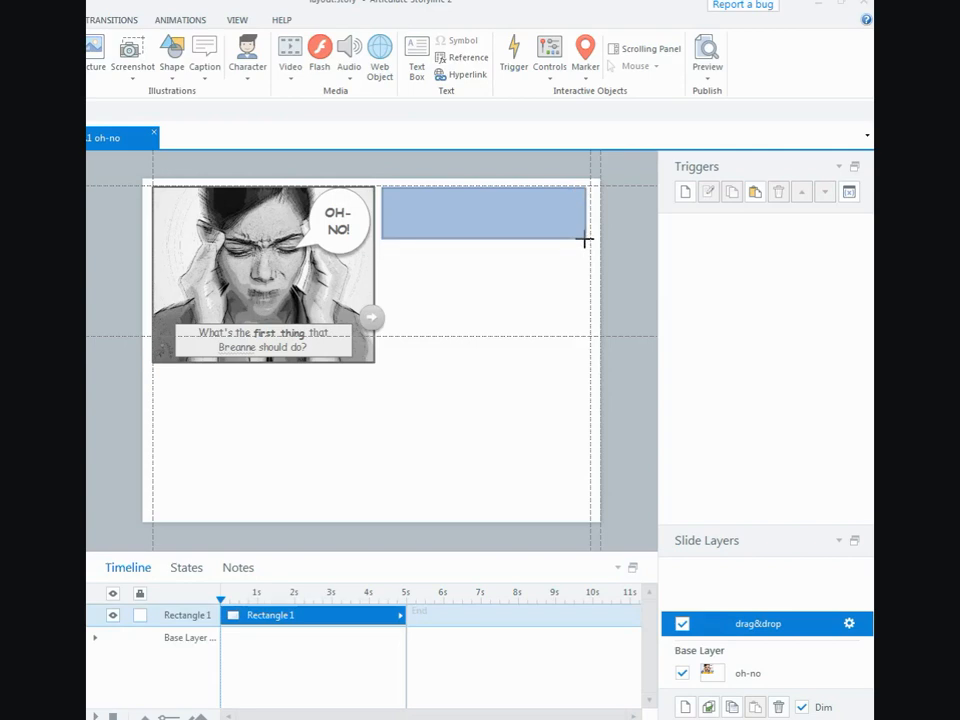
left_click(488, 222)
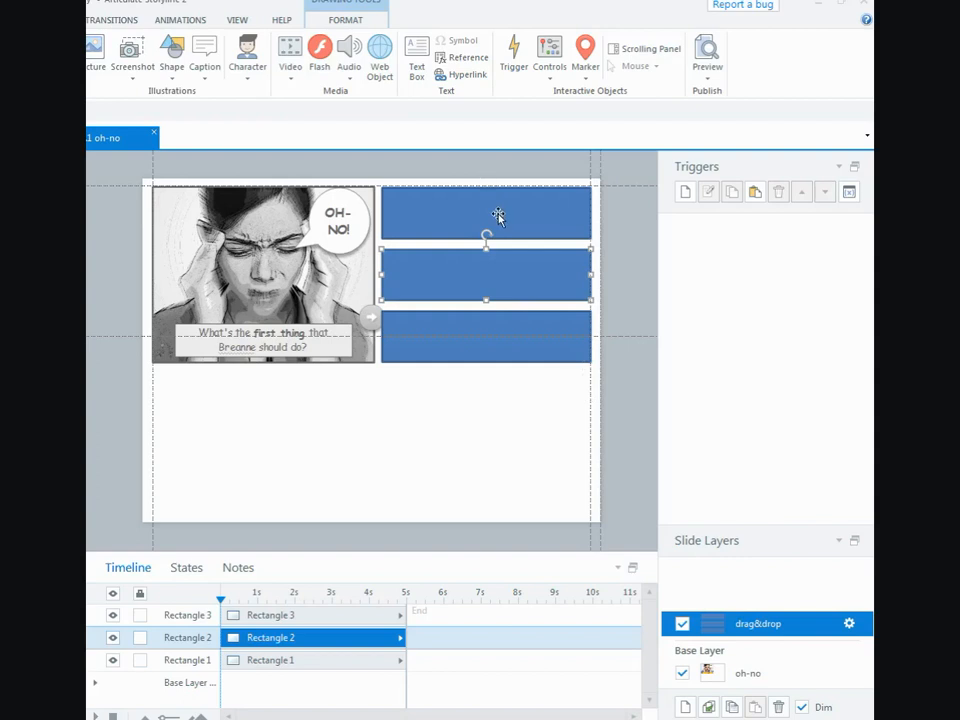
left_click(486, 212)
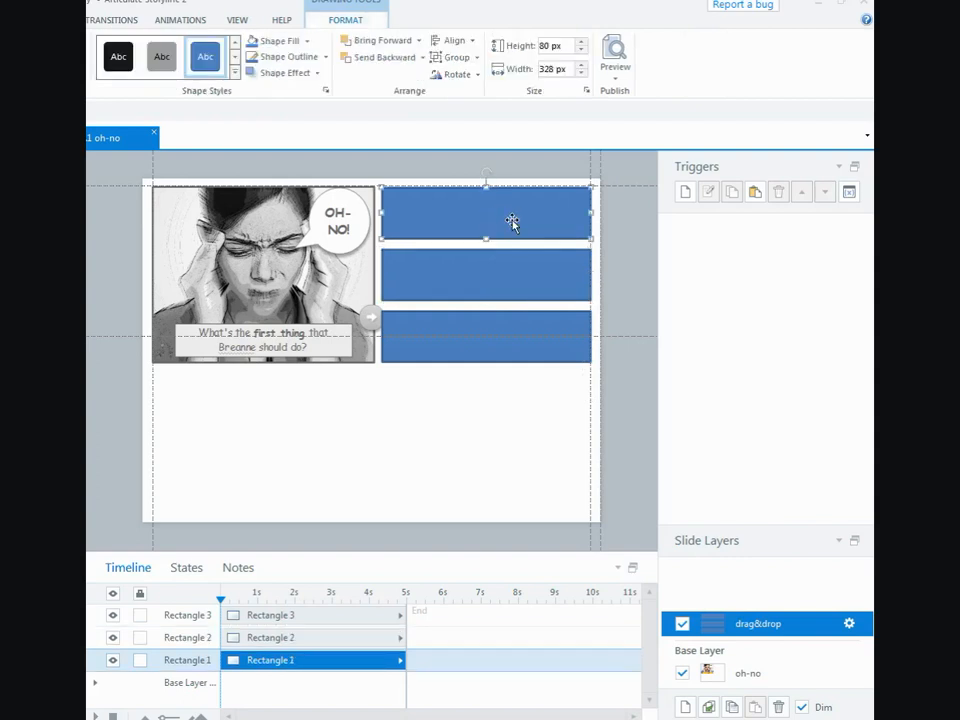
Edit the text of the top, middle and bottom rectangles to Choice 1, Choice 2 and Choice 3.
right_click(512, 222)
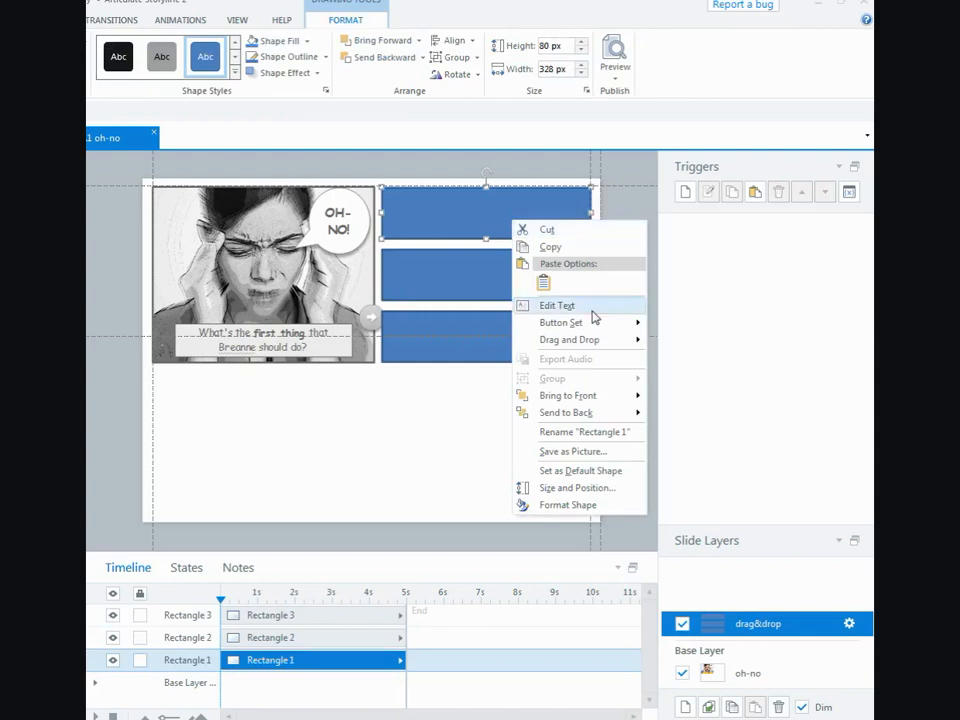
left_click(556, 304)
type("Choice 1")
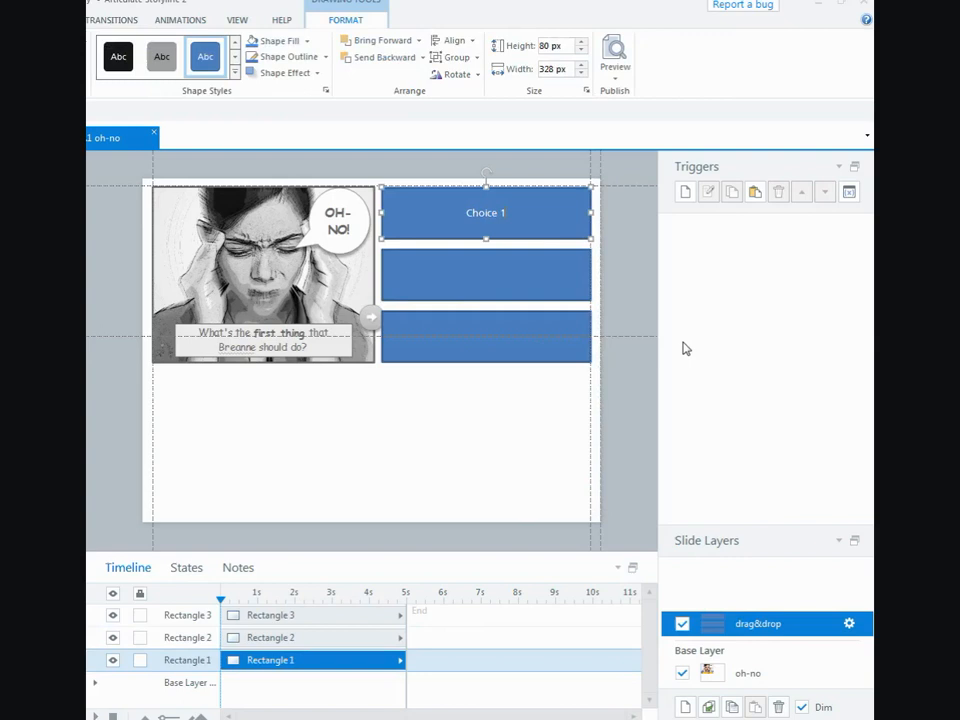
right_click(486, 272)
type("Choice 2")
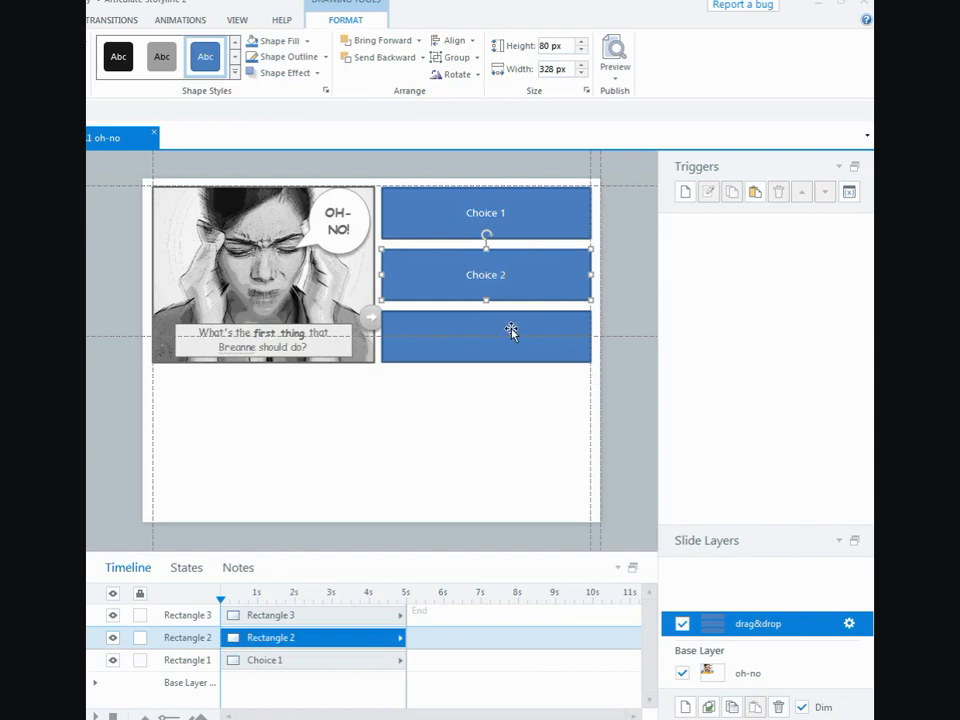
right_click(510, 336)
type("Choice 3")
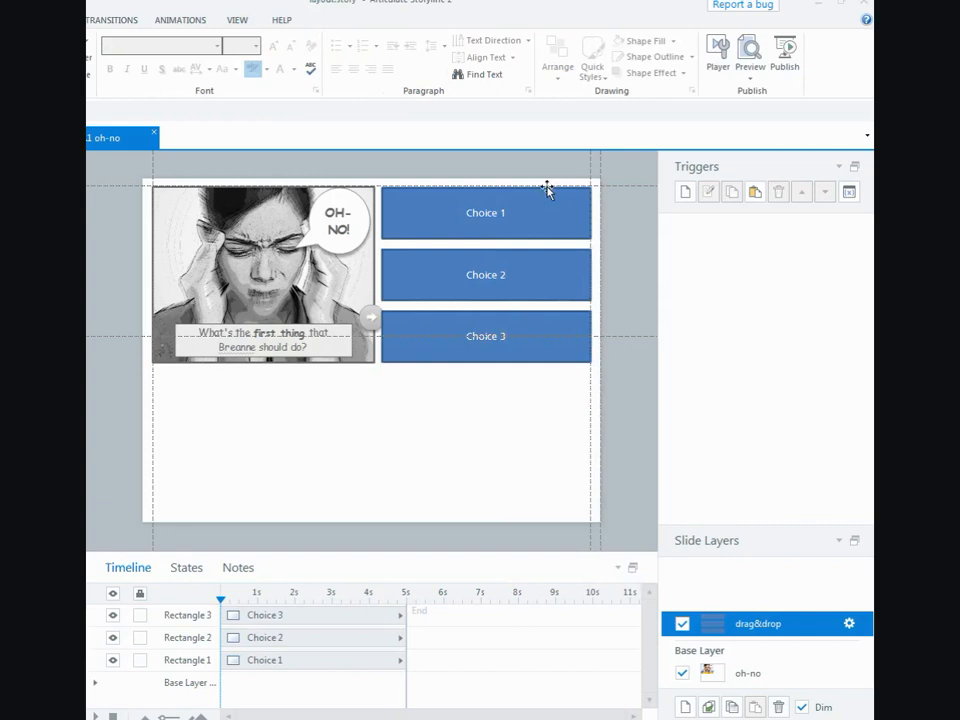
mouse_move(560, 302)
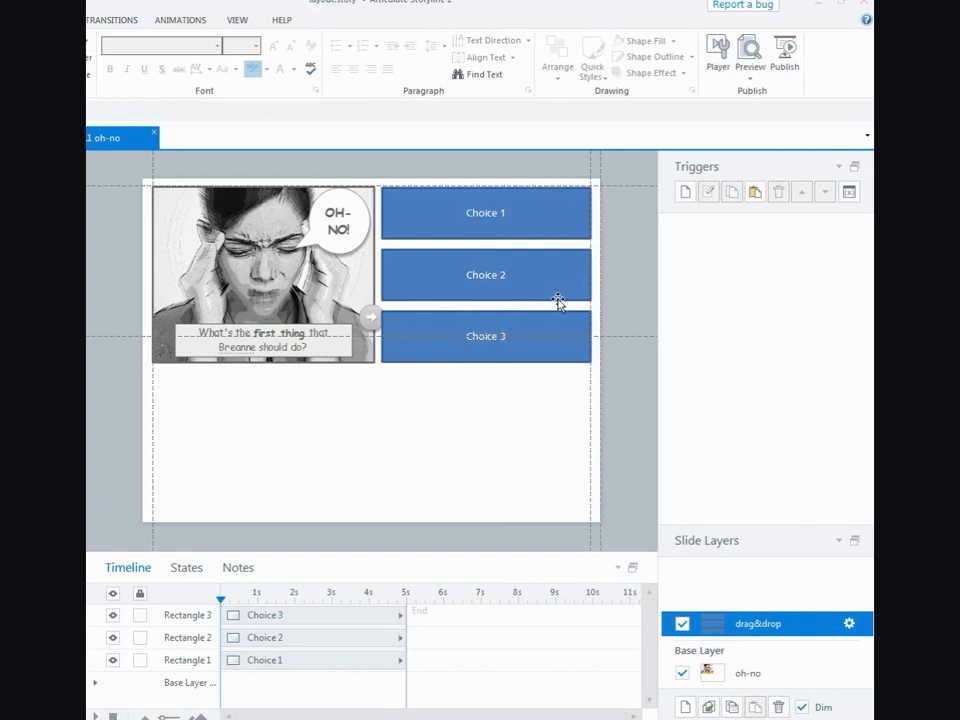
Give Choice 2 a green shape style and Choice 3 an orange one, leaving Choice 1 blue.
left_click(486, 274)
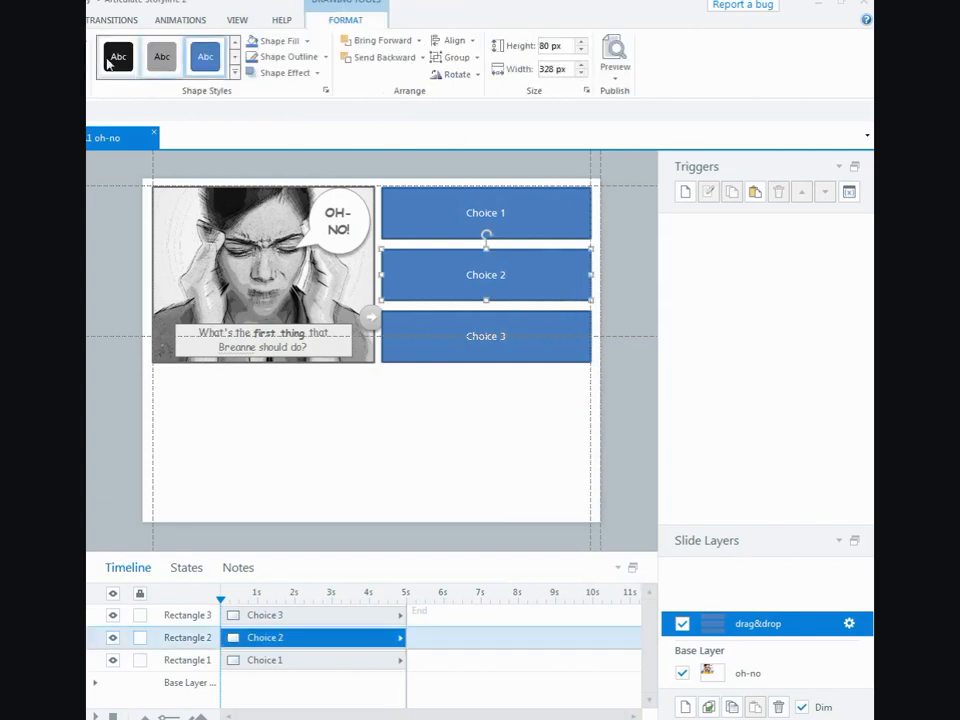
left_click(278, 40)
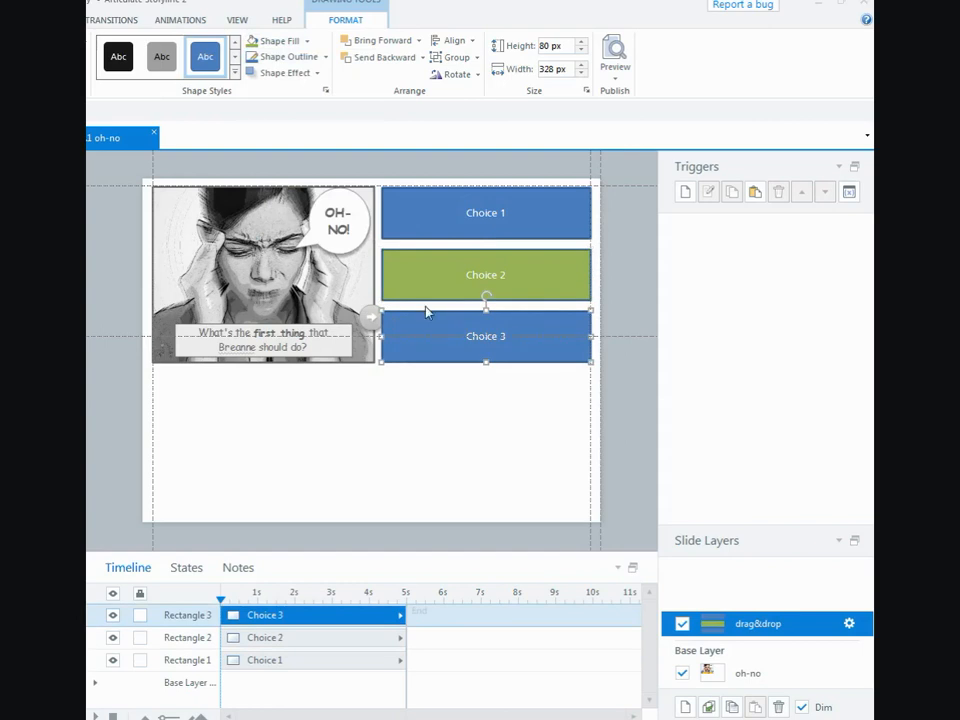
left_click(278, 40)
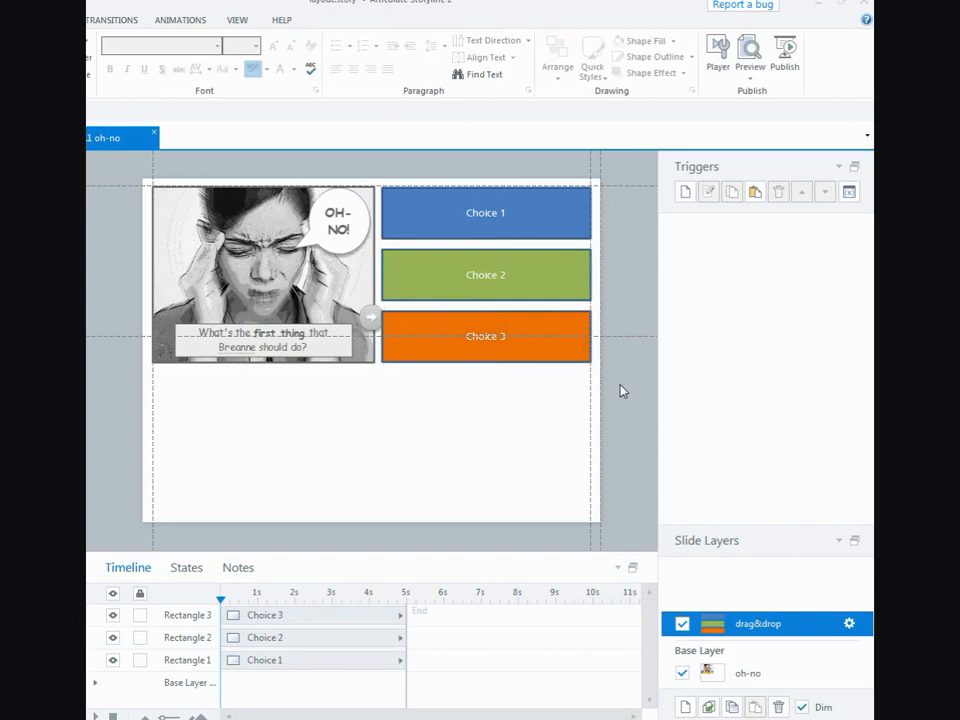
mouse_move(690, 548)
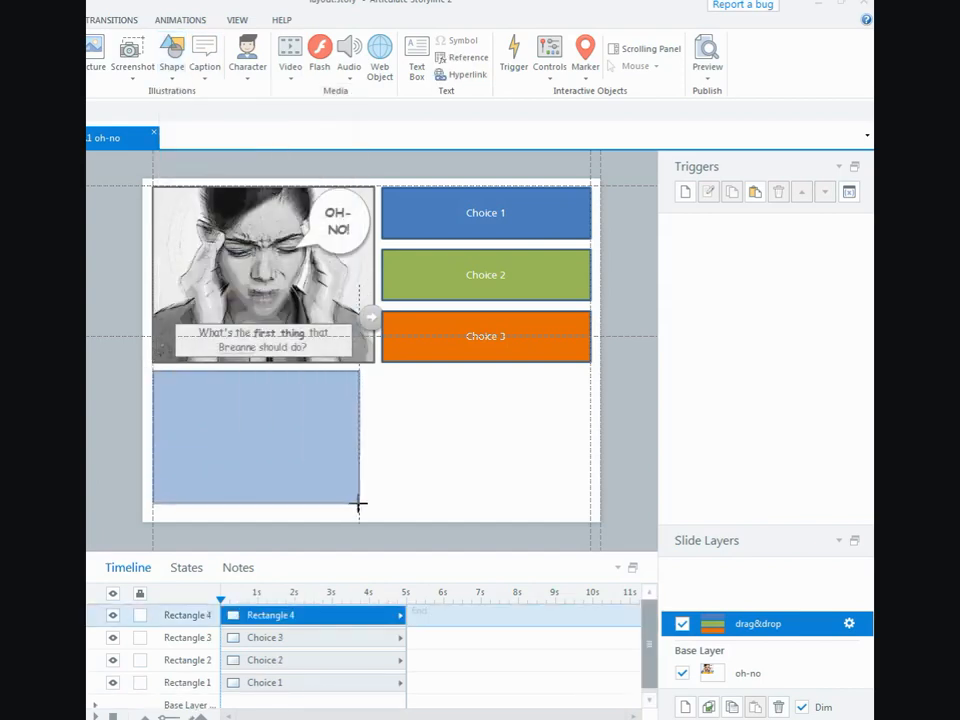
Draw a rectangle below the choices with No Fill and a dashed outline, named 'drop zone' in the timeline.
left_click_drag(360, 508, 588, 516)
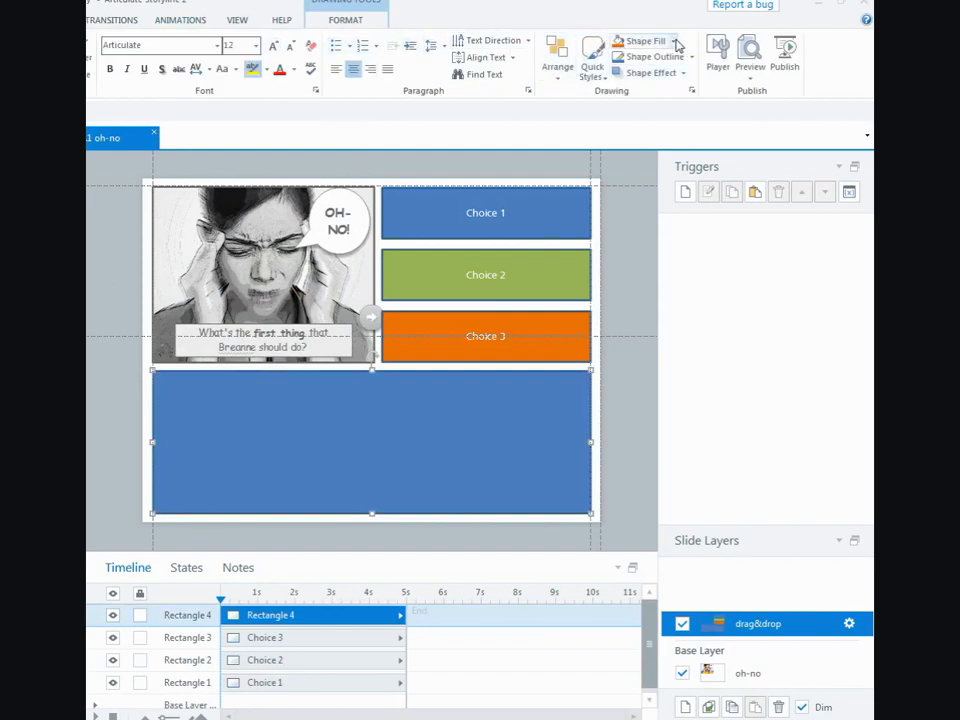
left_click(672, 40)
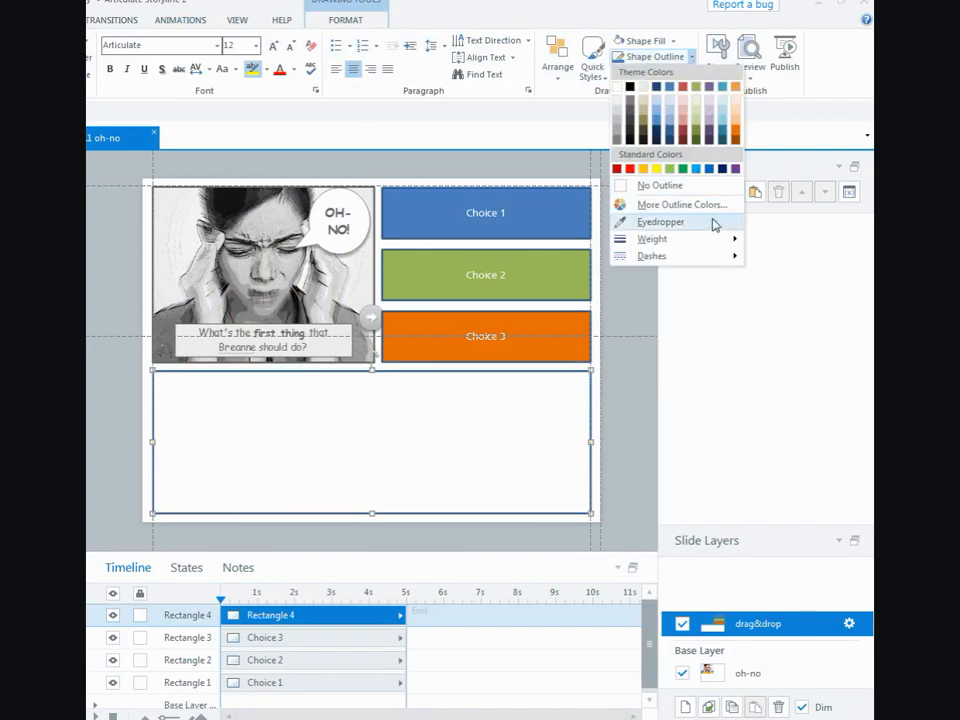
left_click(652, 256)
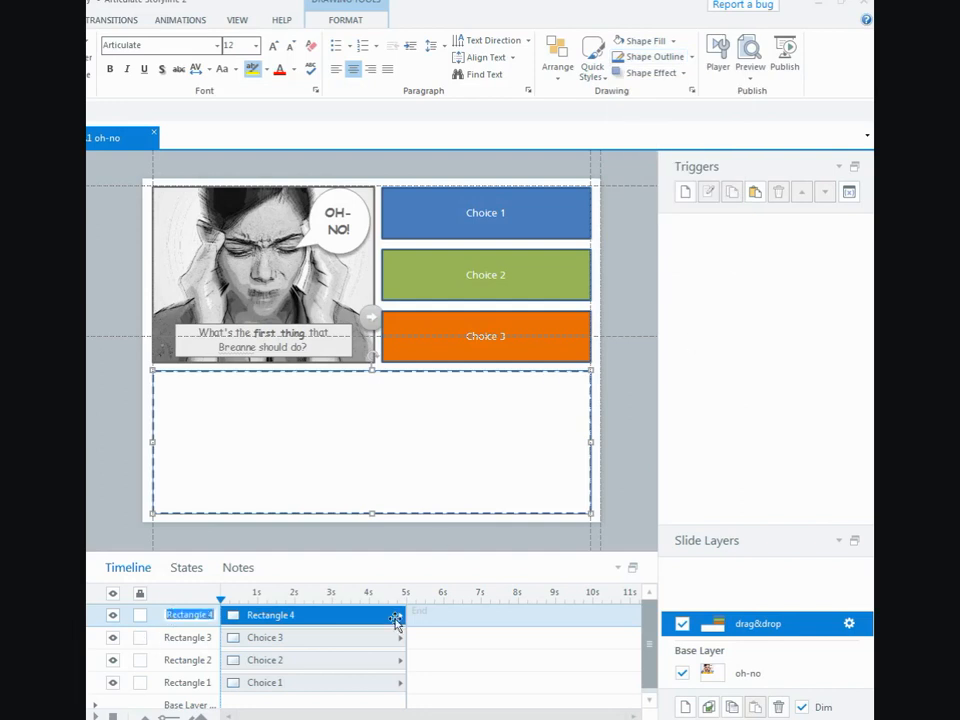
type("drop")
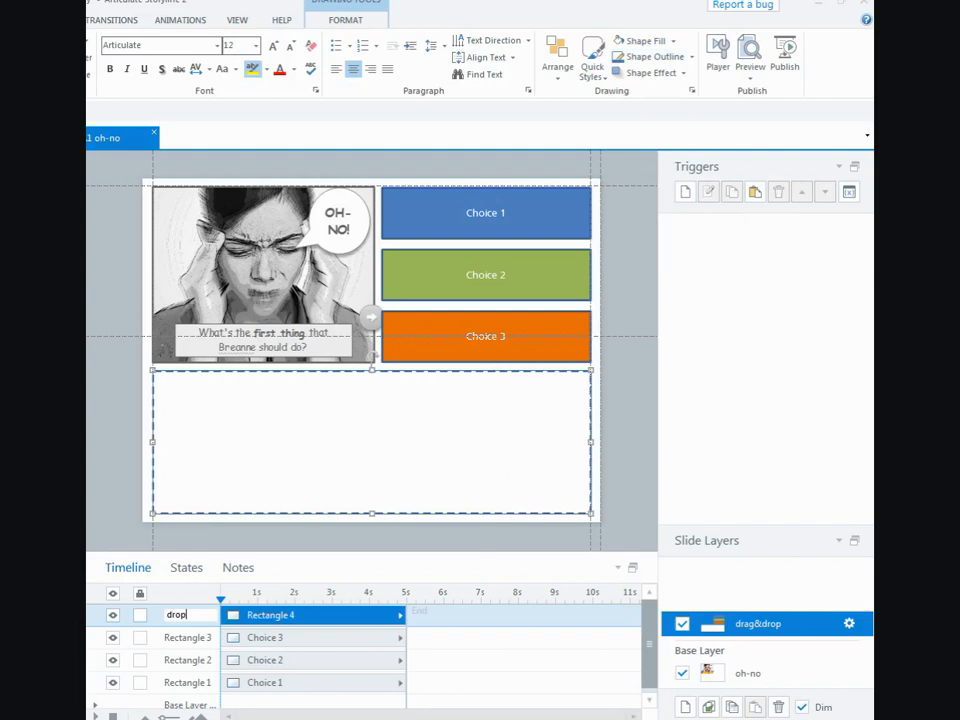
type("zone")
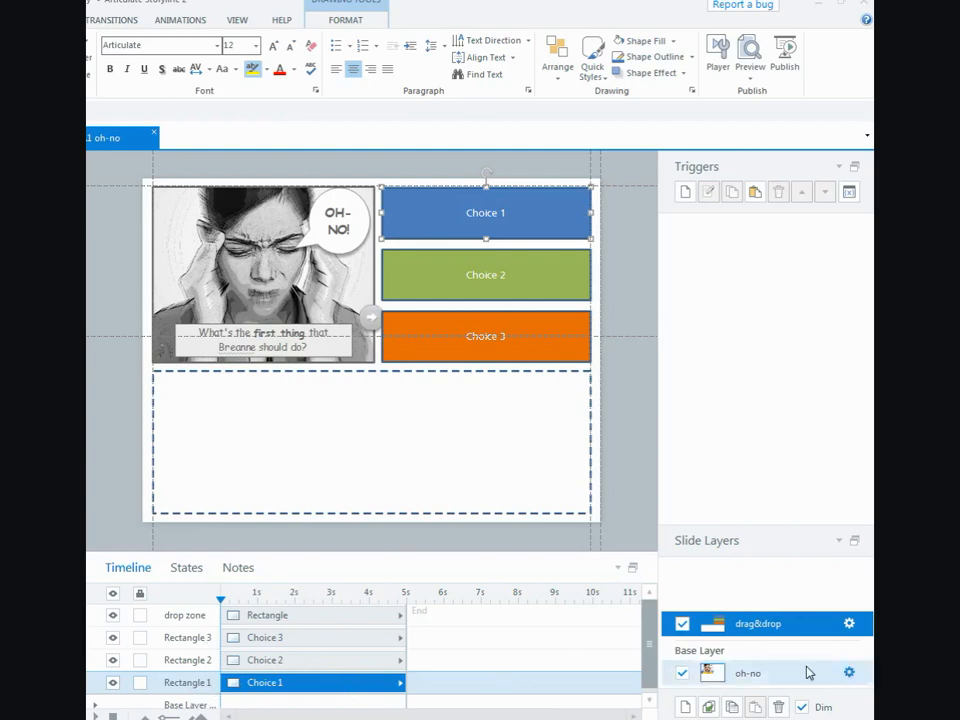
mouse_move(750, 682)
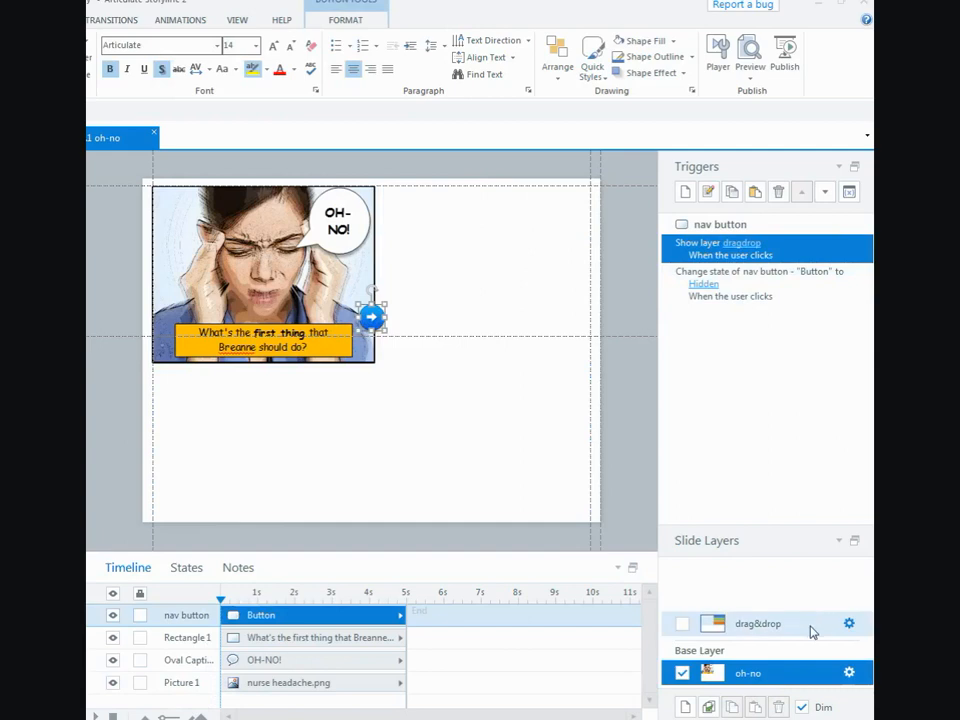
Bring up the dragdrop layer's Slide Layer Properties after checking the base layer's Show layer trigger.
left_click(848, 624)
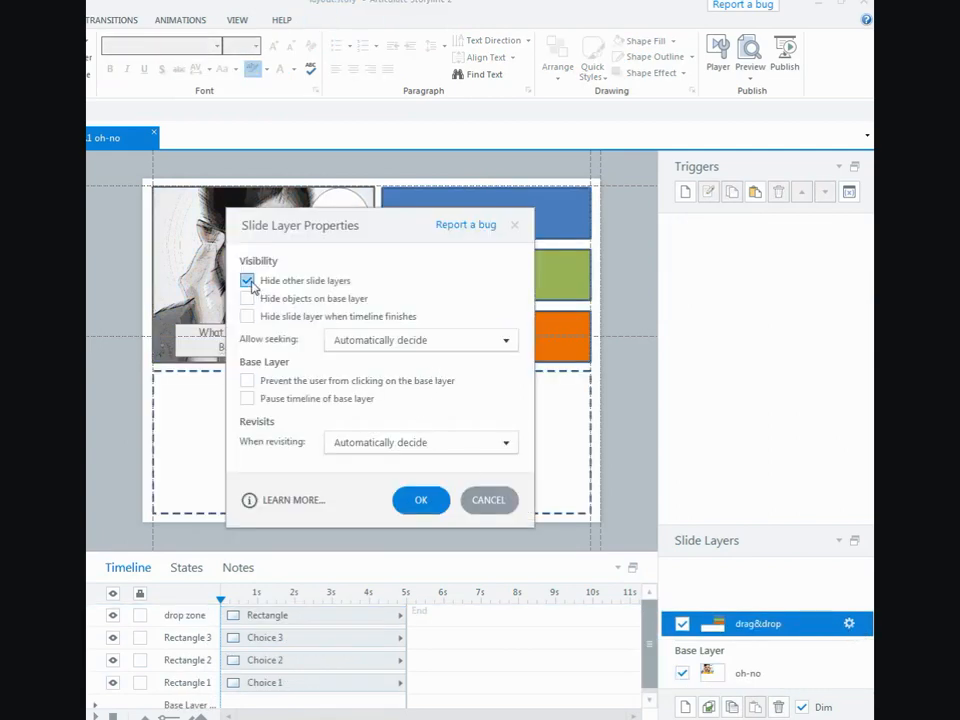
Turn off 'Hide other slide layers' for the dragdrop layer, then add another new layer.
left_click(246, 280)
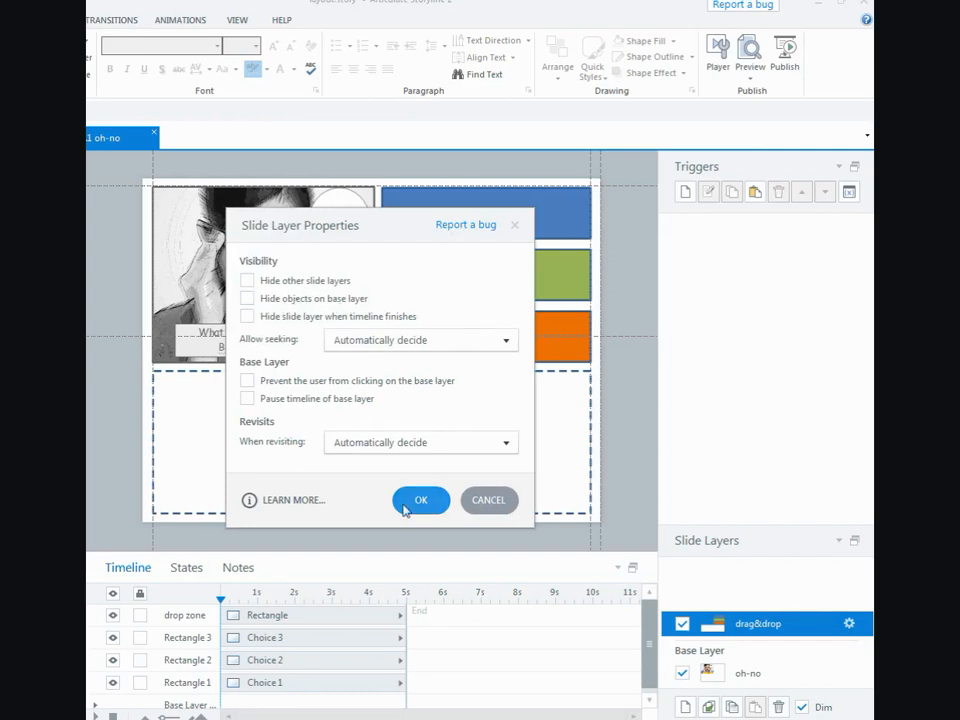
left_click(420, 500)
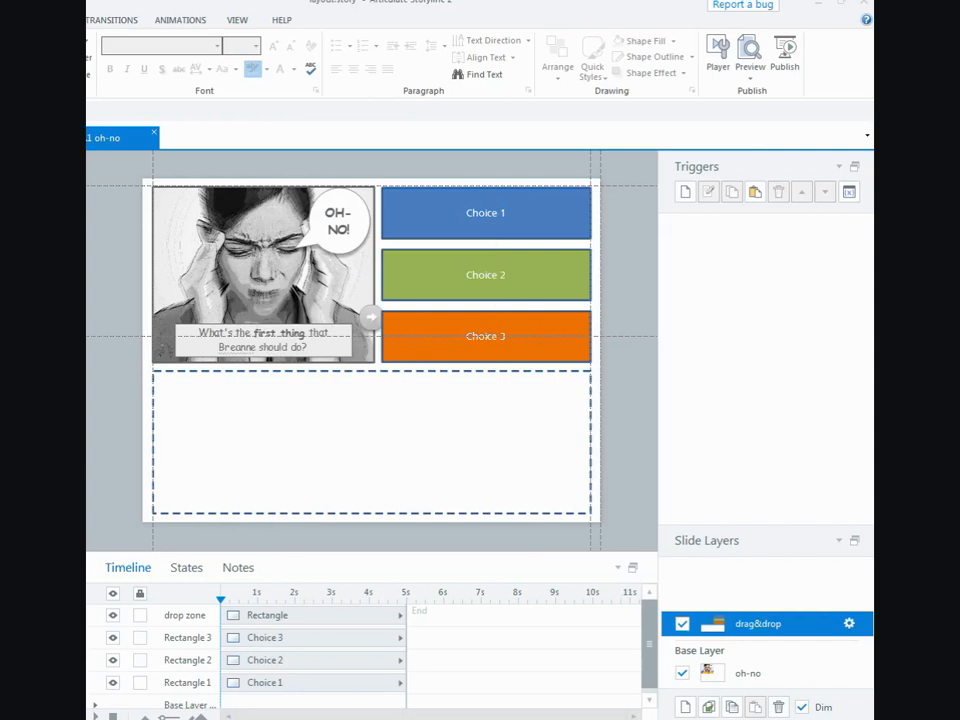
mouse_move(532, 524)
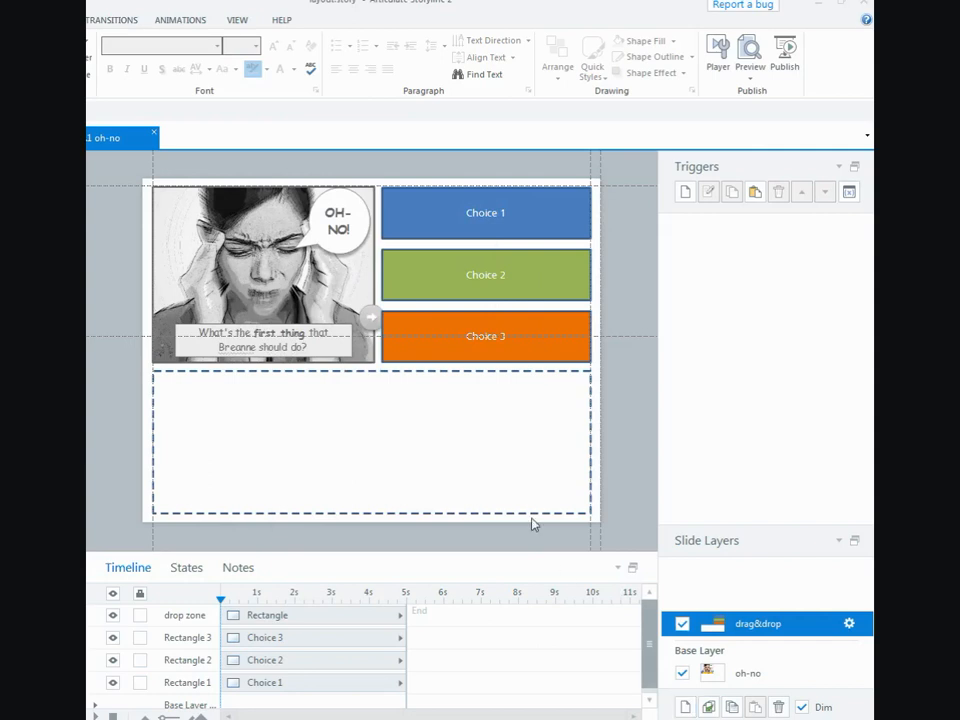
left_click(370, 444)
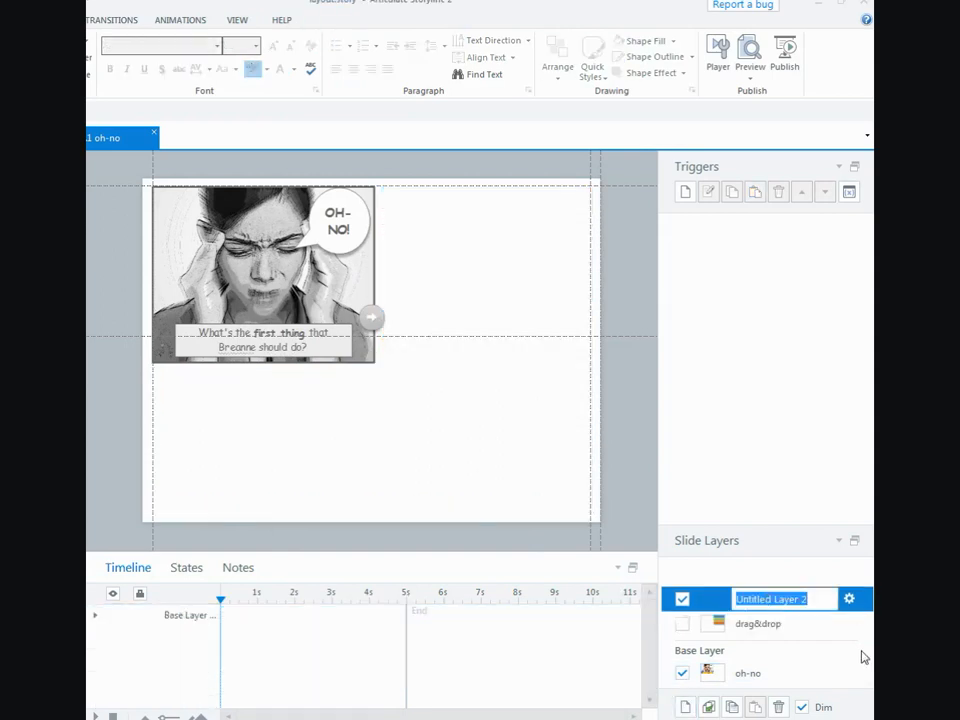
Name the layer 'blue', paste the drop zone copy, adjust its layer properties and fill the copy solid blue.
type("blue")
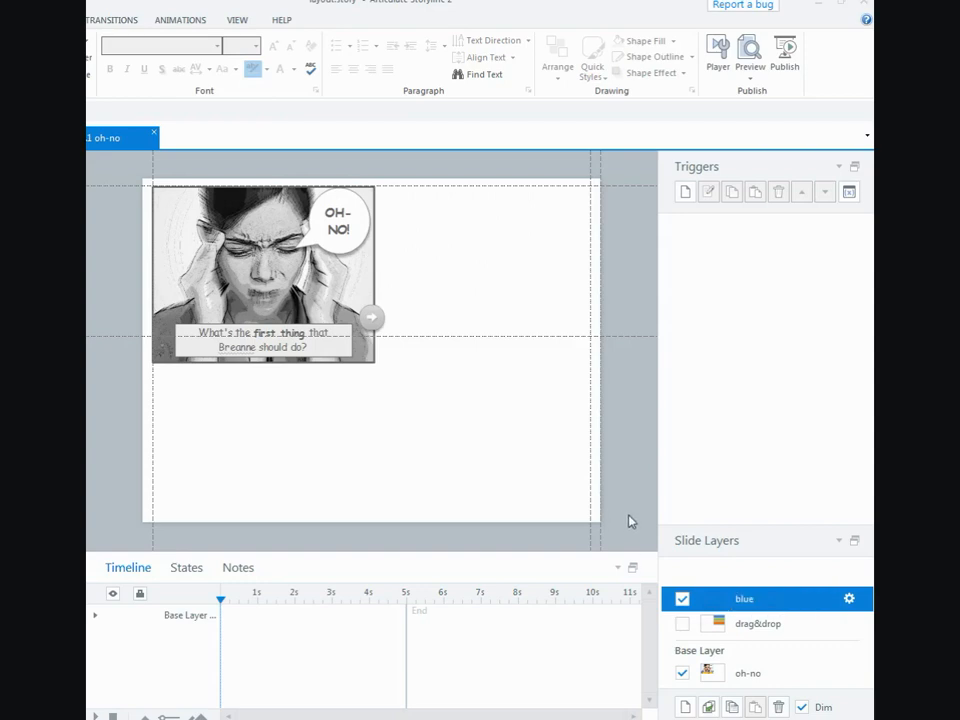
left_click_drag(152, 370, 590, 512)
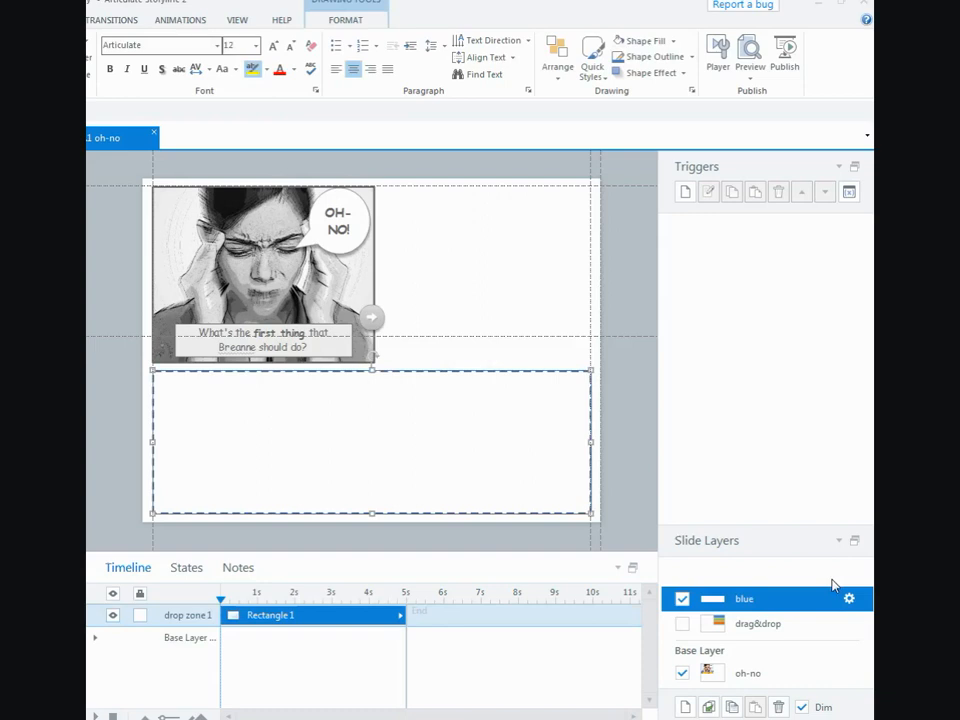
left_click(848, 598)
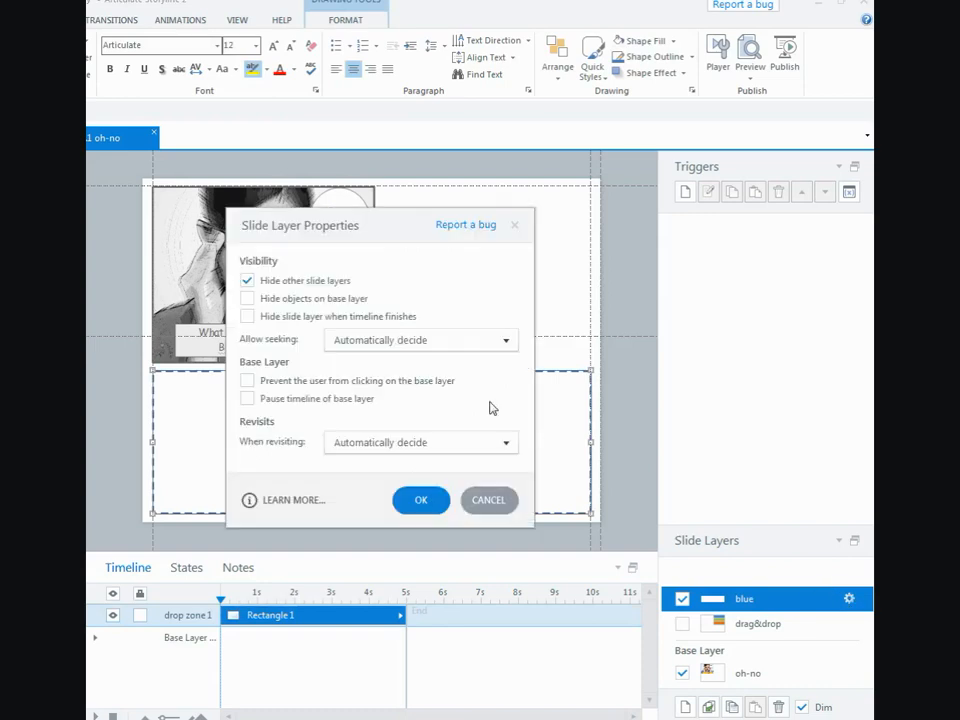
left_click(246, 280)
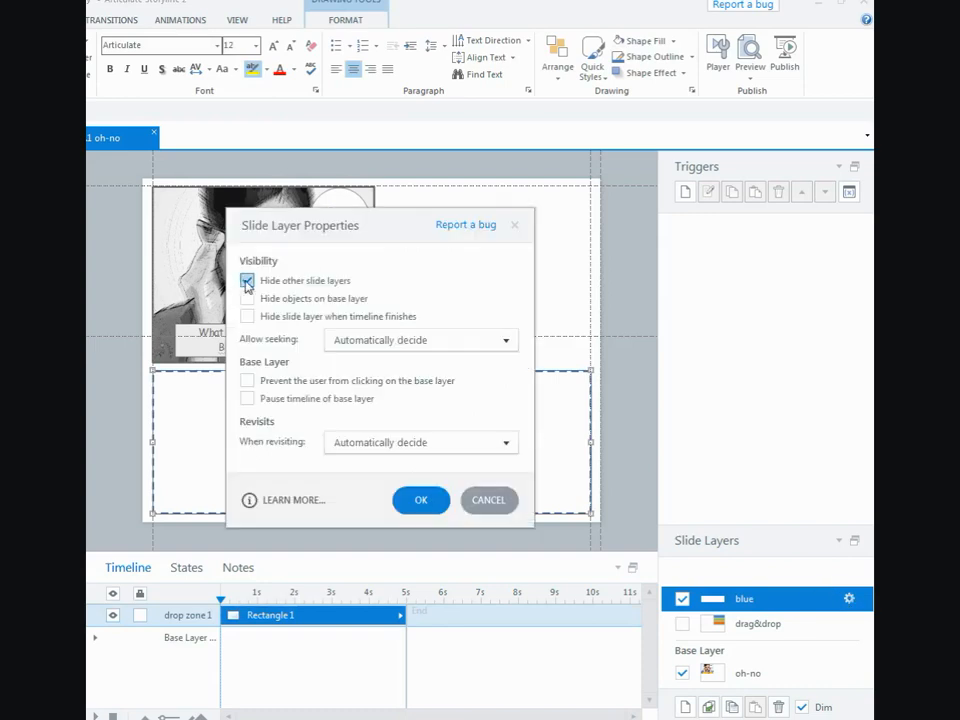
left_click(420, 500)
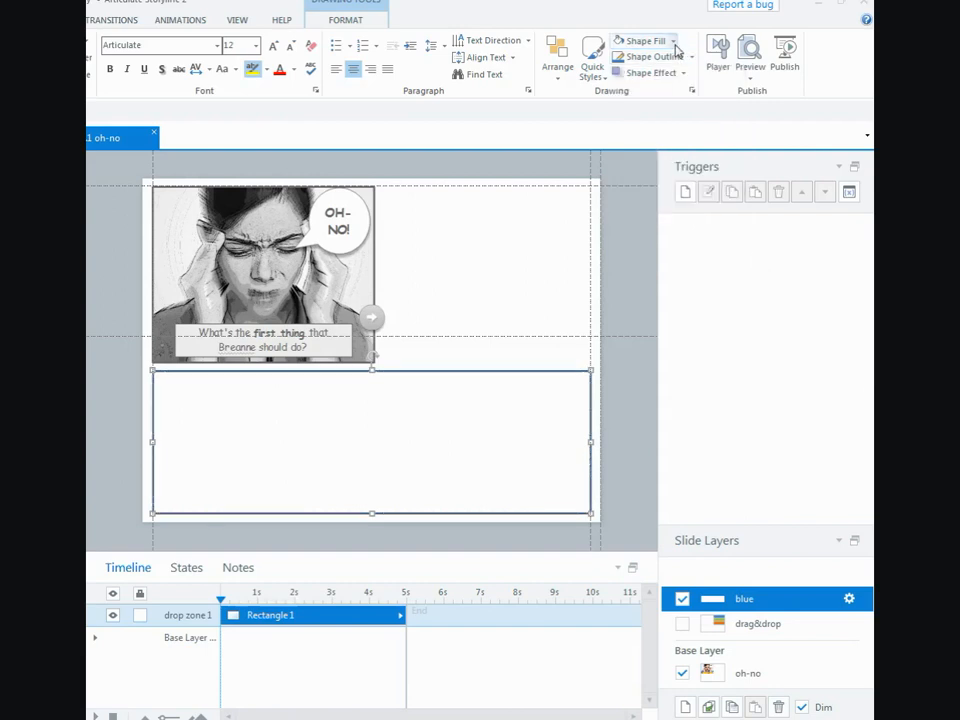
left_click(672, 40)
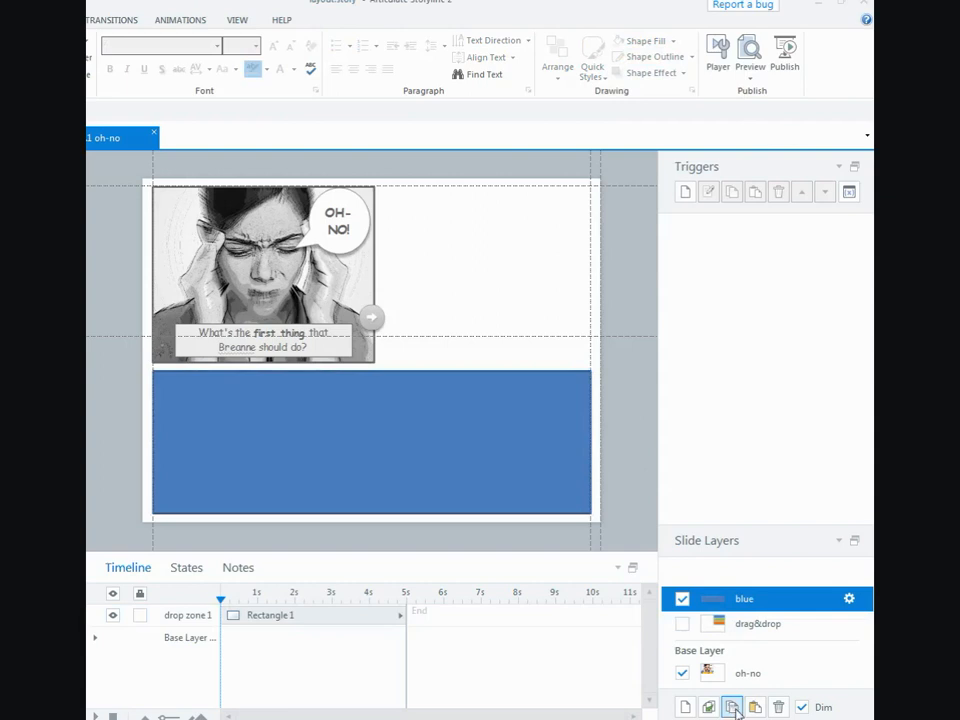
Duplicate the blue layer as 'green' and fill its drop zone rectangle green.
left_click(732, 708)
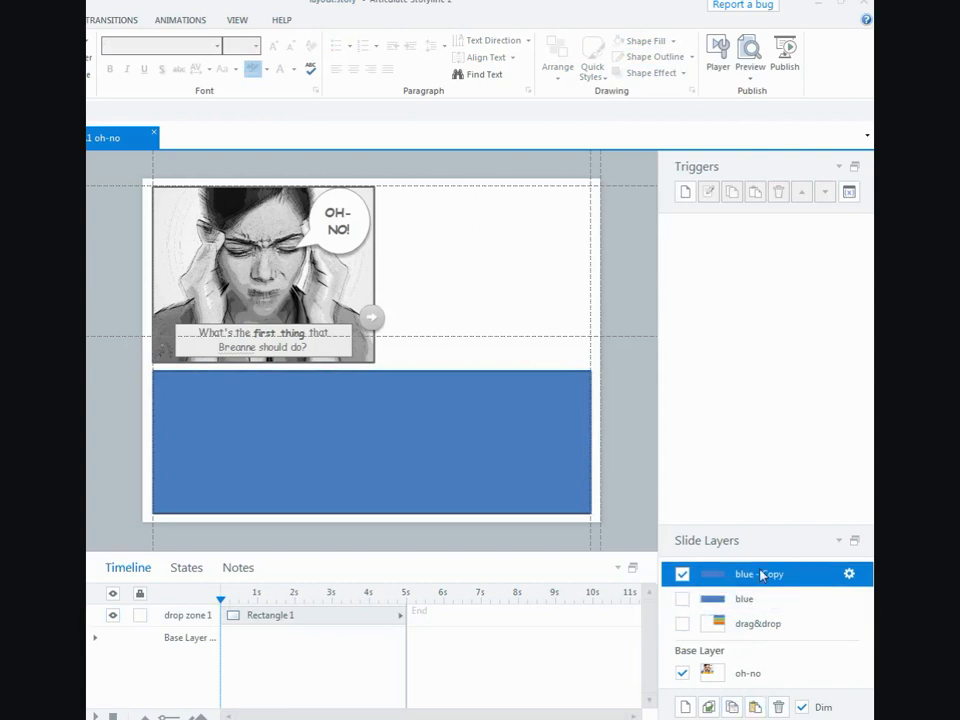
double_click(760, 572)
type("green")
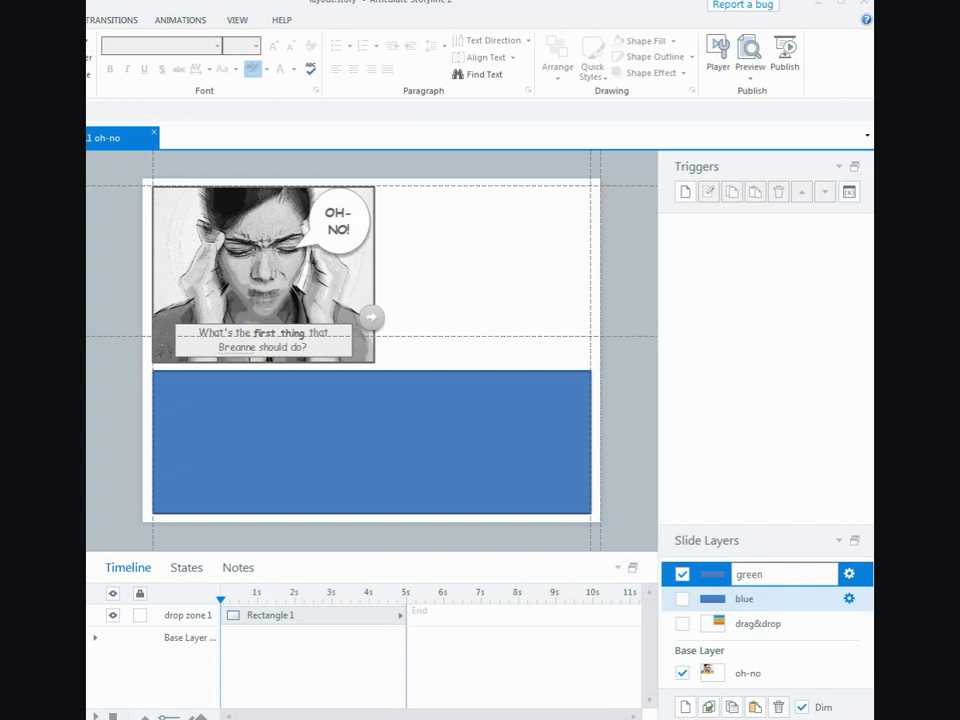
left_click(370, 444)
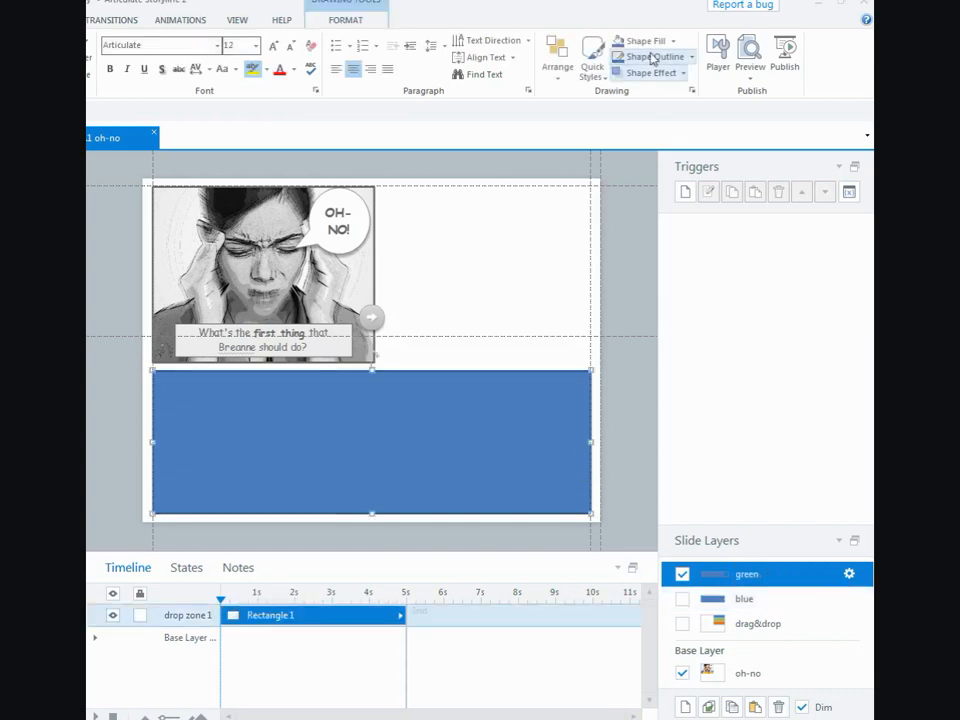
left_click(640, 40)
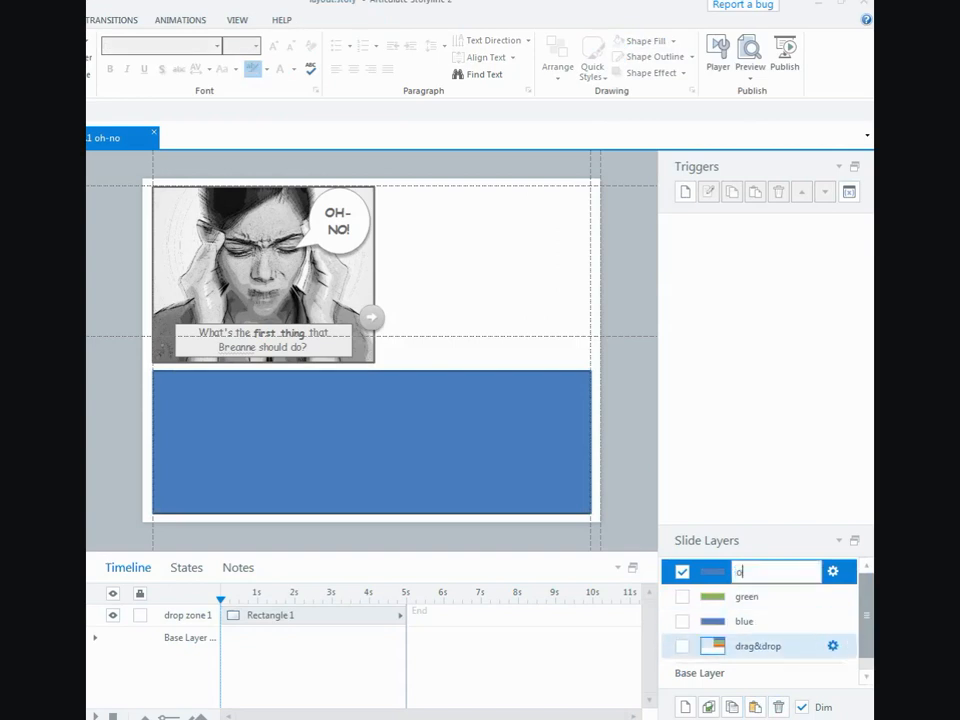
Duplicate again as a layer named 'orange' and recolour its drop zone rectangle.
type("orange")
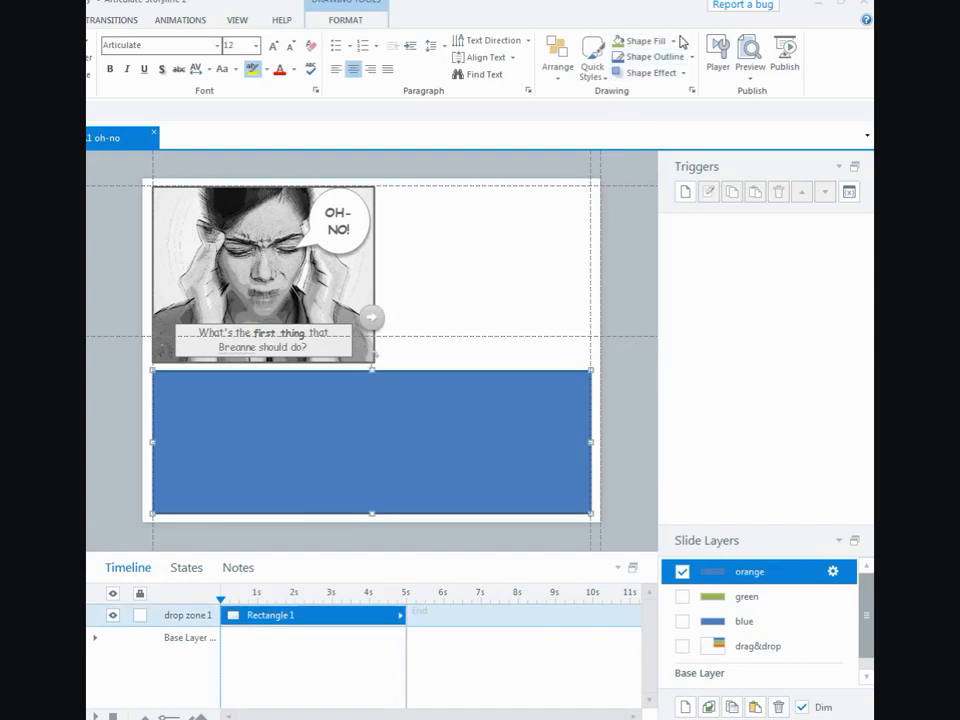
left_click(640, 40)
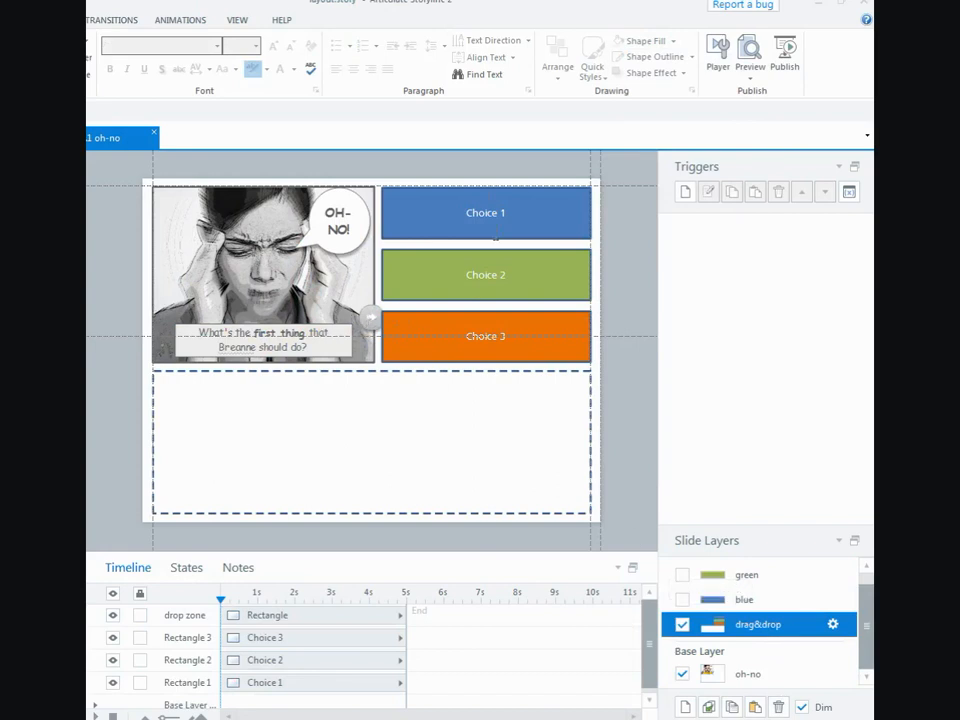
mouse_move(486, 310)
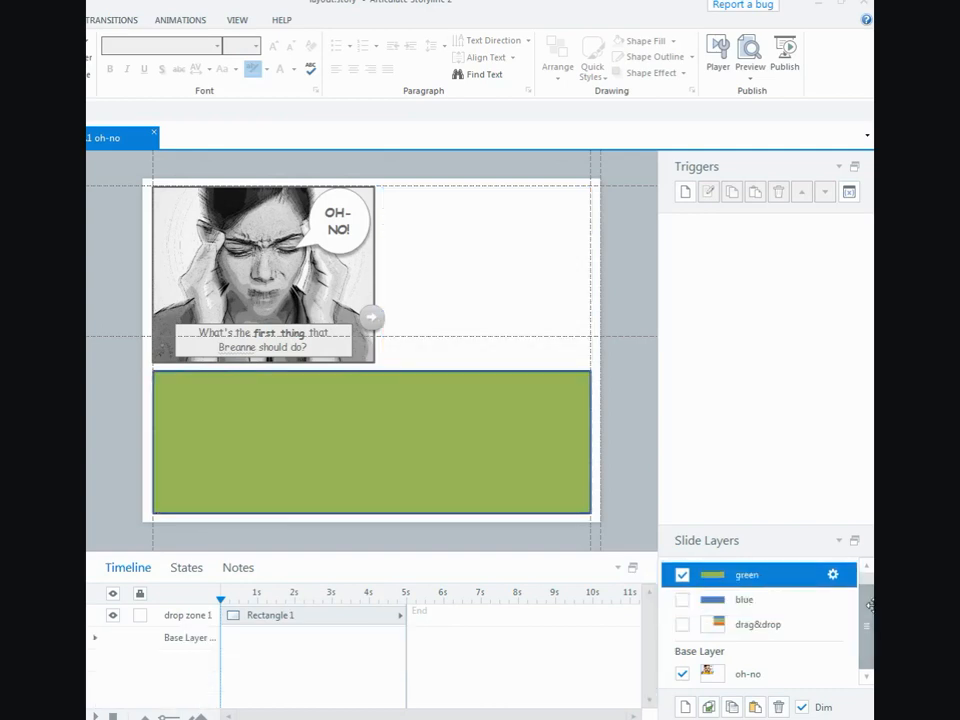
Add a trigger on Rectangle 1: show layer blue when it is dropped on the drop zone.
left_click(748, 572)
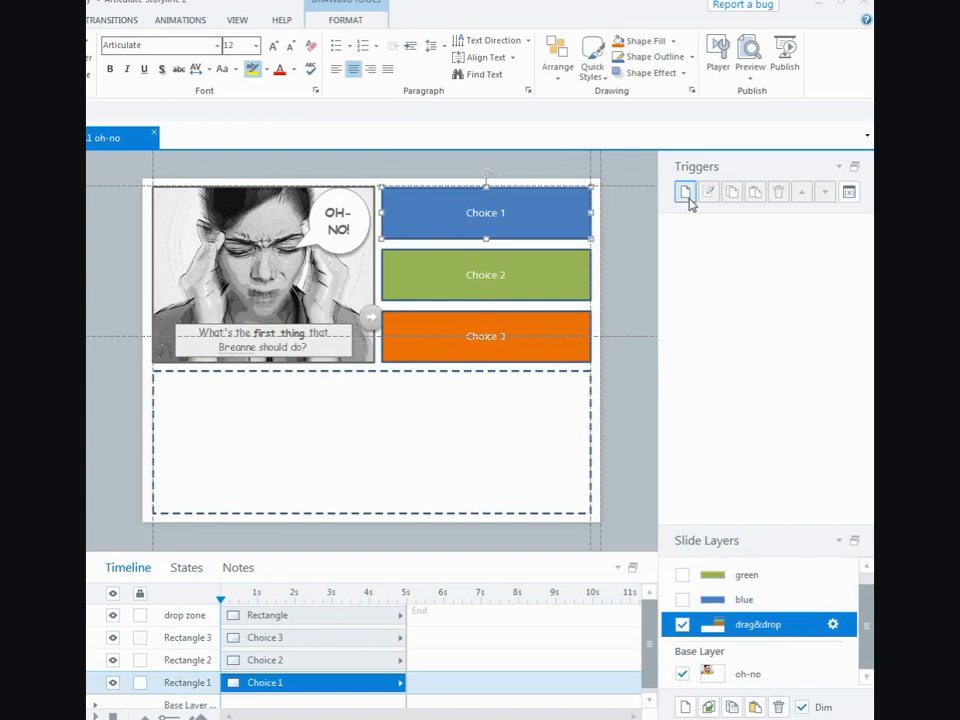
left_click(684, 192)
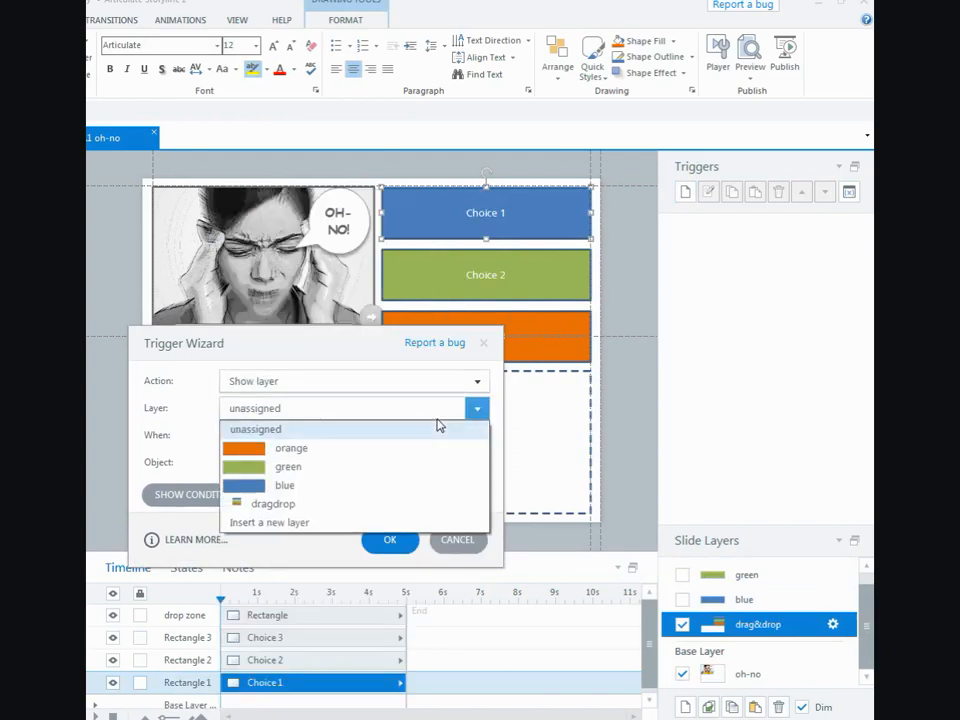
left_click(284, 486)
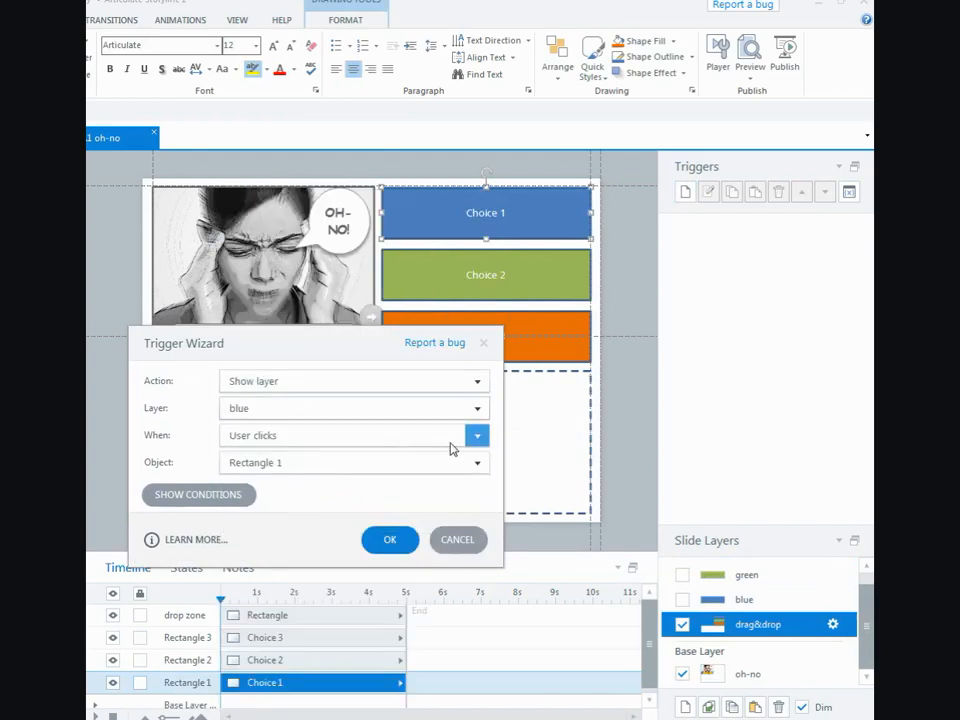
left_click(476, 436)
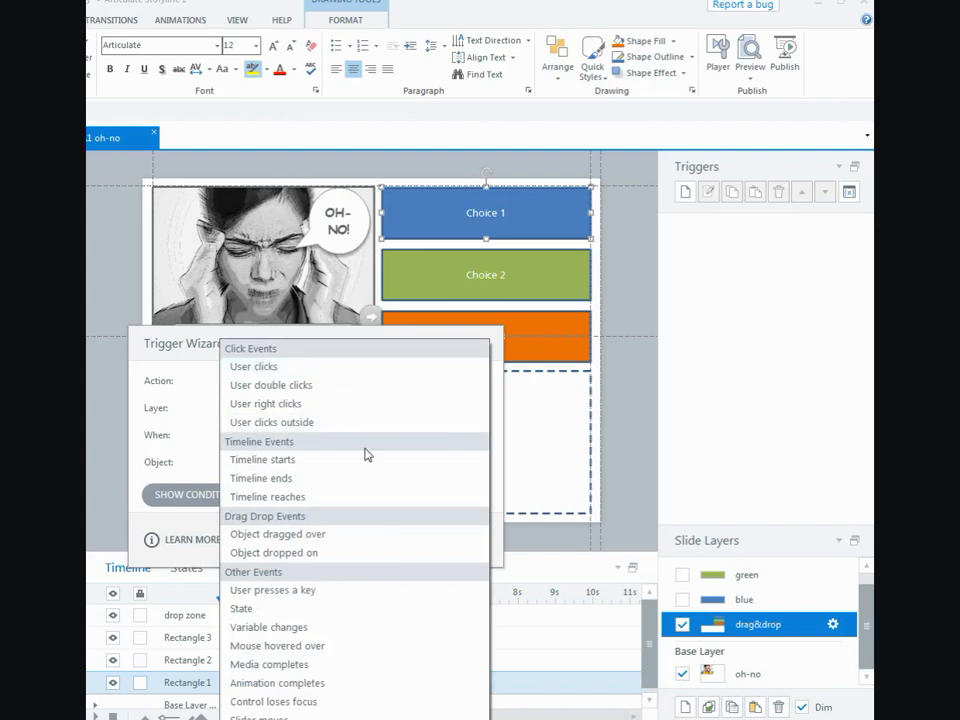
left_click(272, 436)
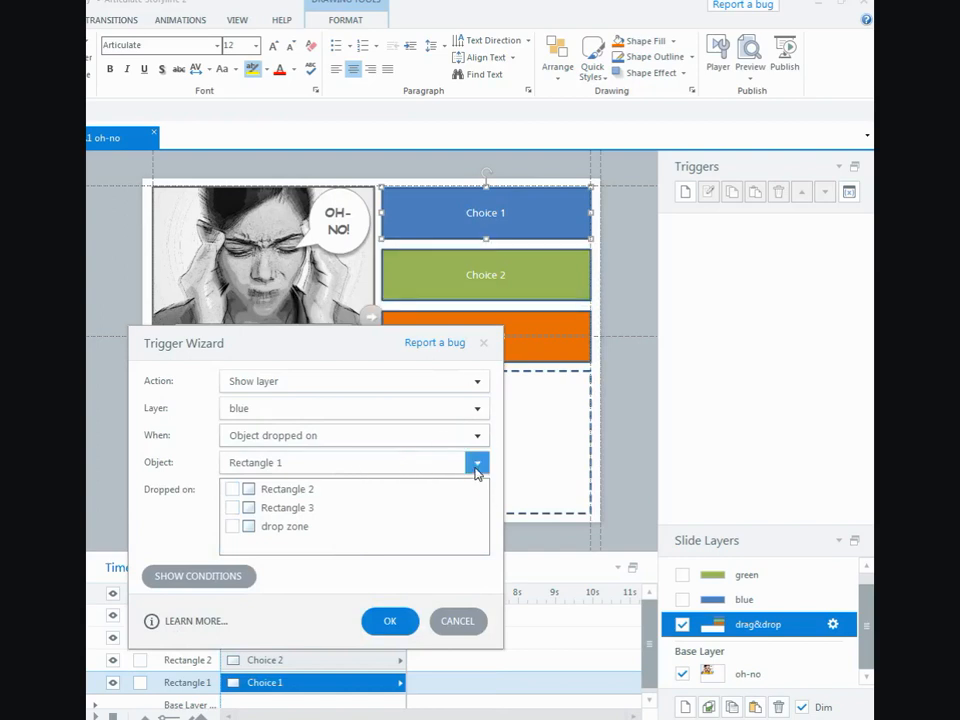
left_click(476, 462)
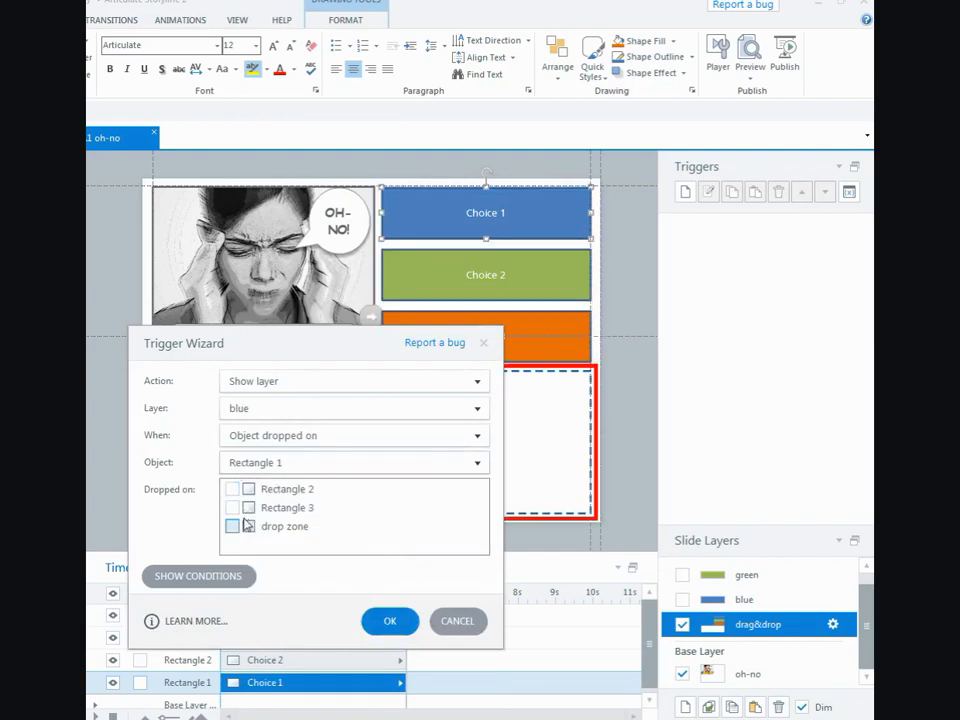
left_click(232, 526)
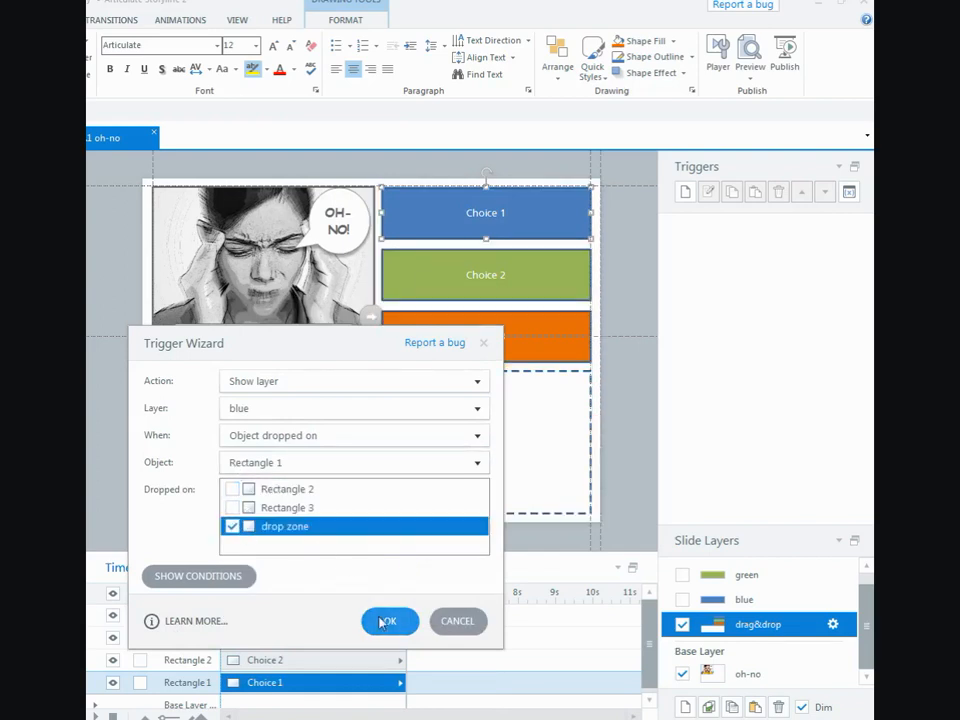
left_click(388, 620)
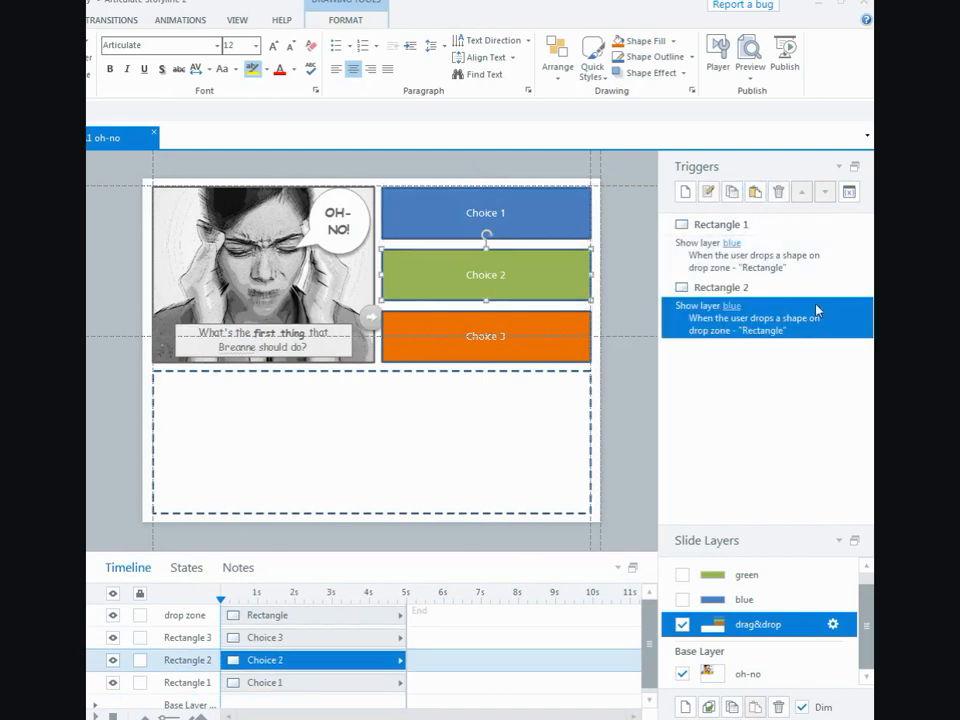
Edit Rectangle 2's trigger to show the green layer when dropped on the drop zone.
double_click(764, 318)
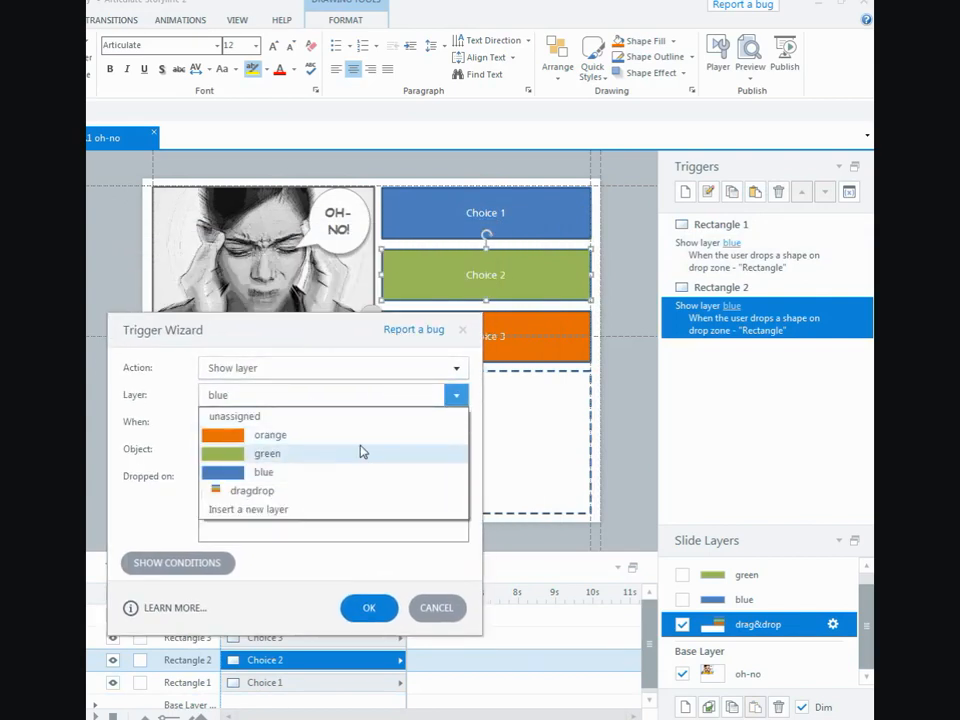
left_click(268, 452)
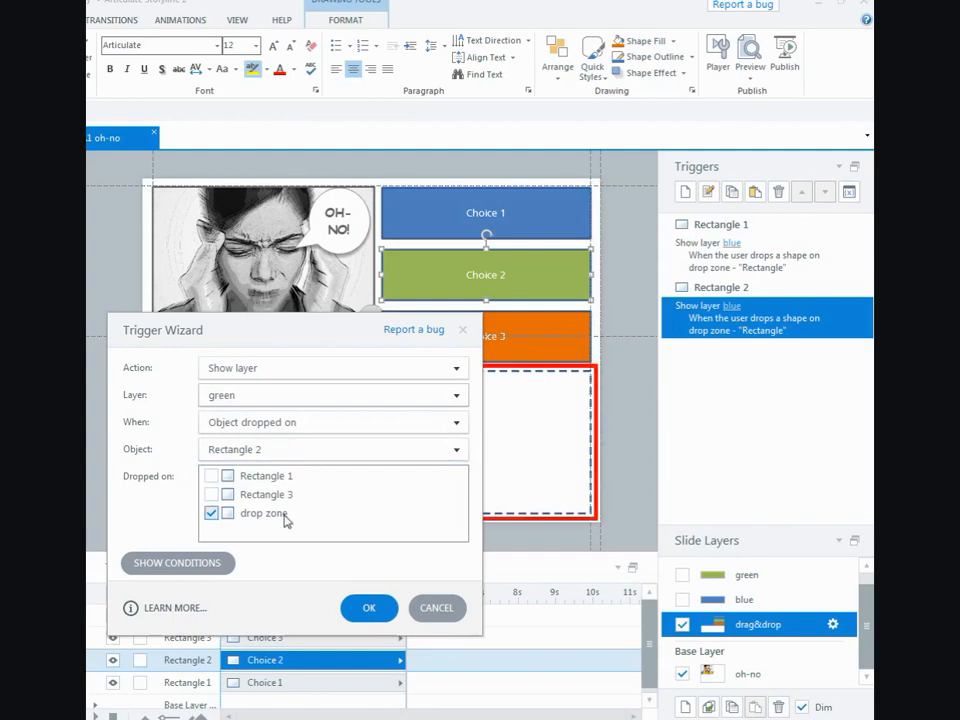
left_click(368, 608)
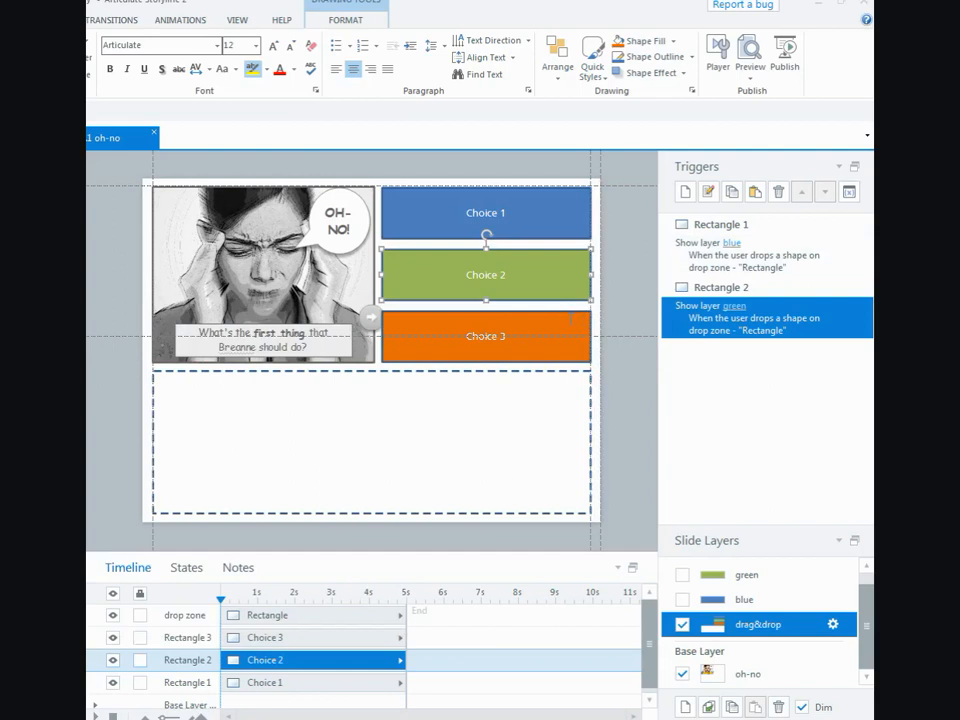
left_click(756, 192)
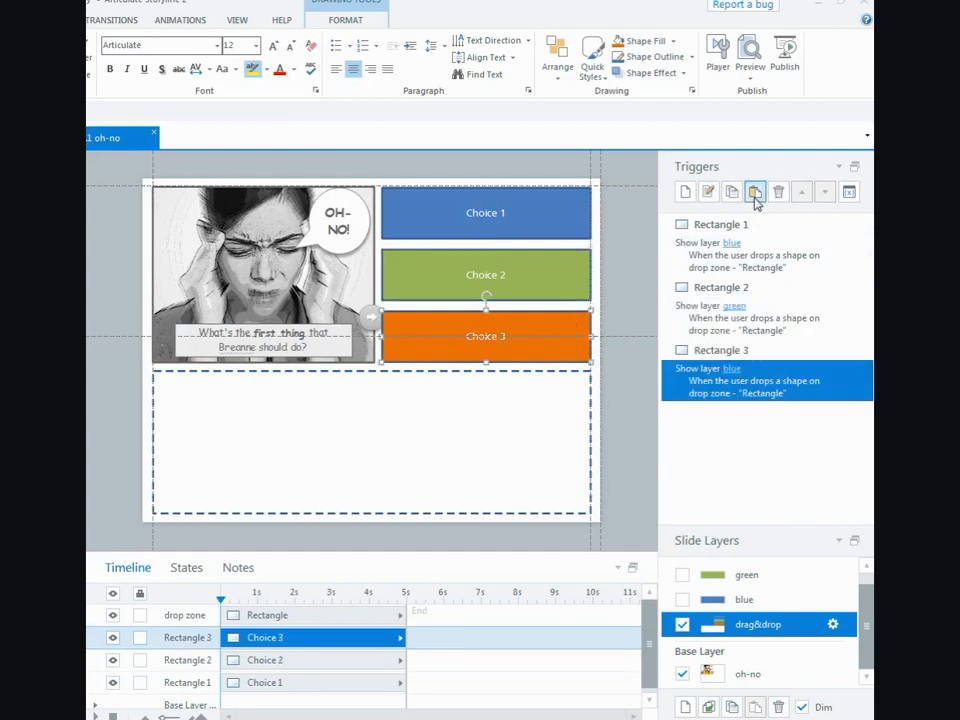
Paste the trigger onto Rectangle 3 and set it to show the orange layer.
left_click(756, 192)
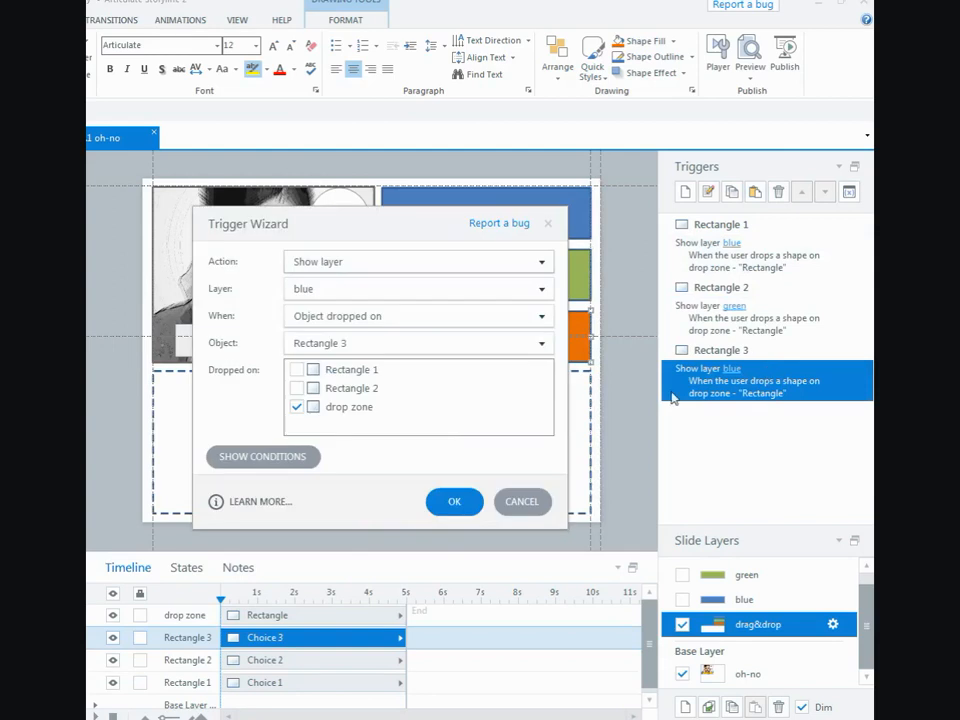
left_click(540, 288)
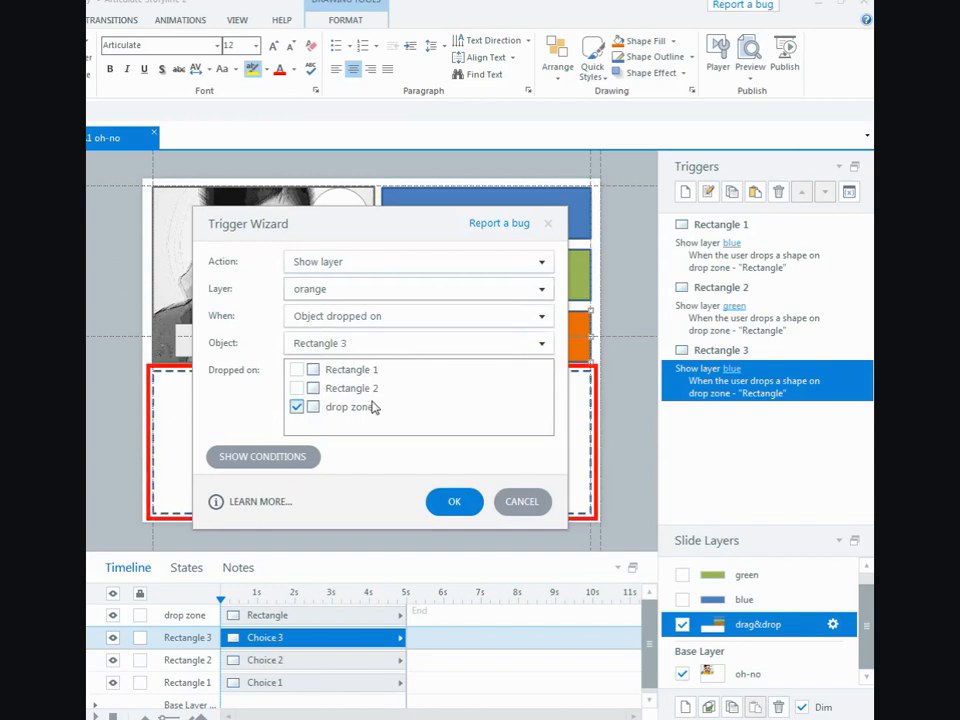
left_click(454, 500)
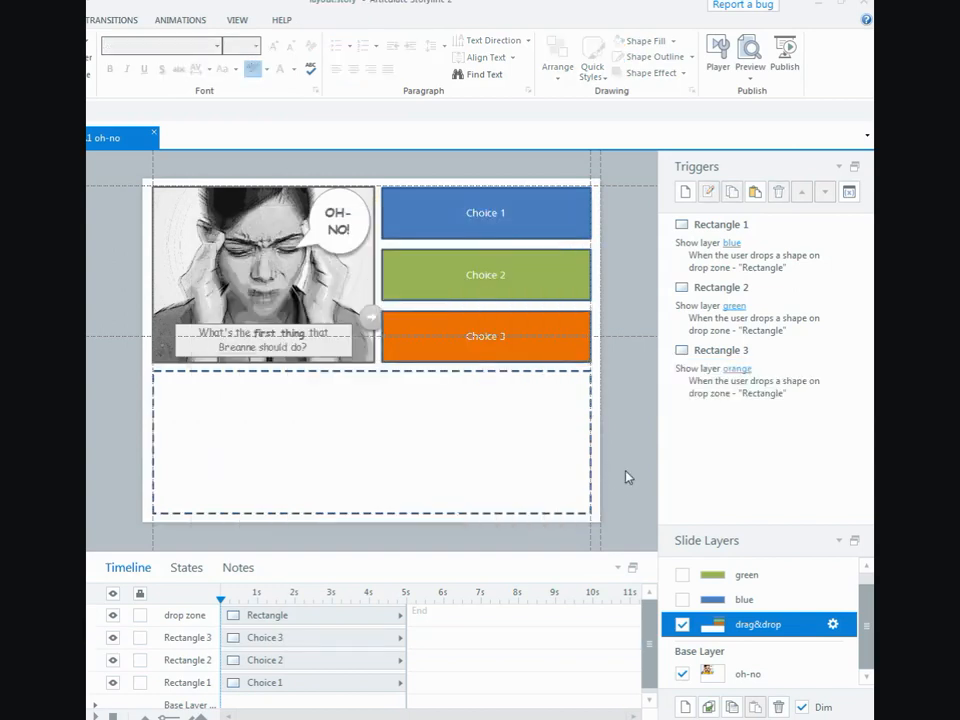
Preview this slide and advance to reveal the drag-and-drop choices.
left_click(748, 50)
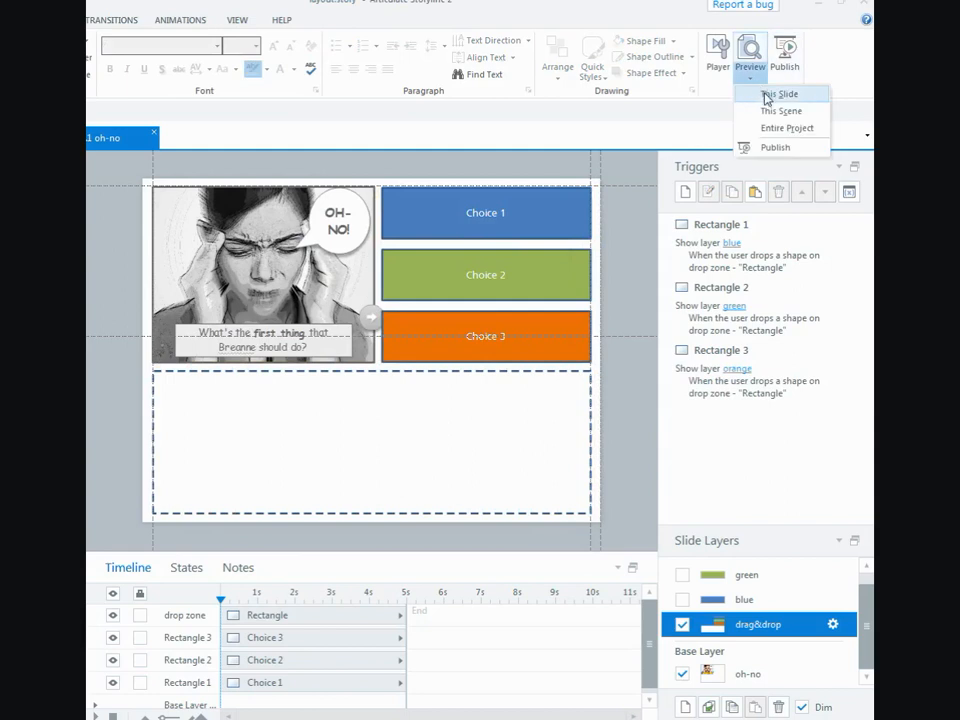
left_click(780, 94)
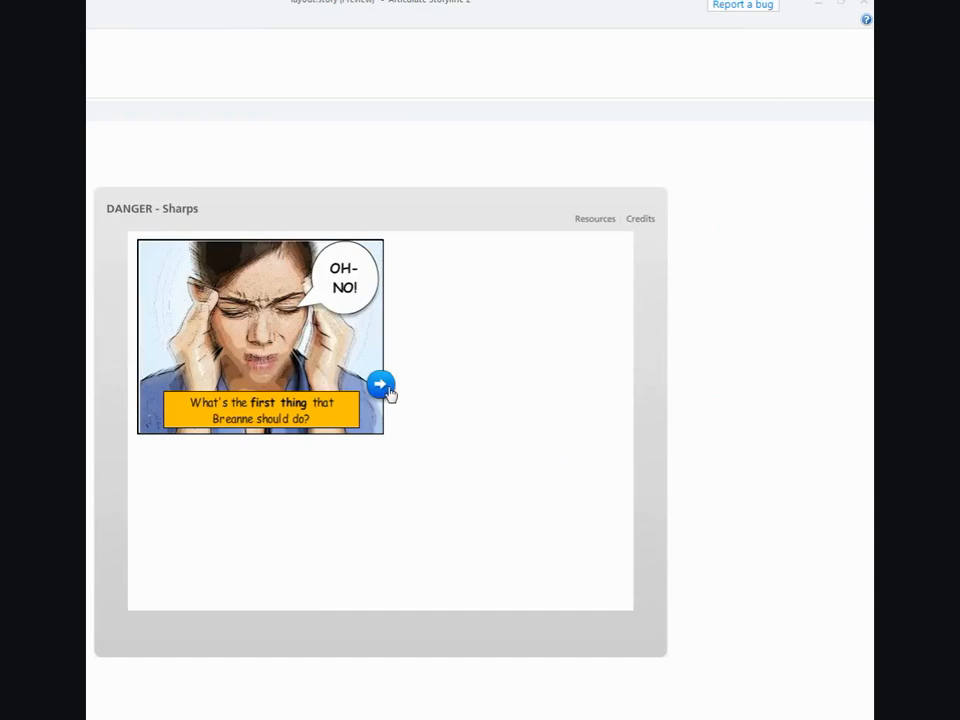
left_click(380, 386)
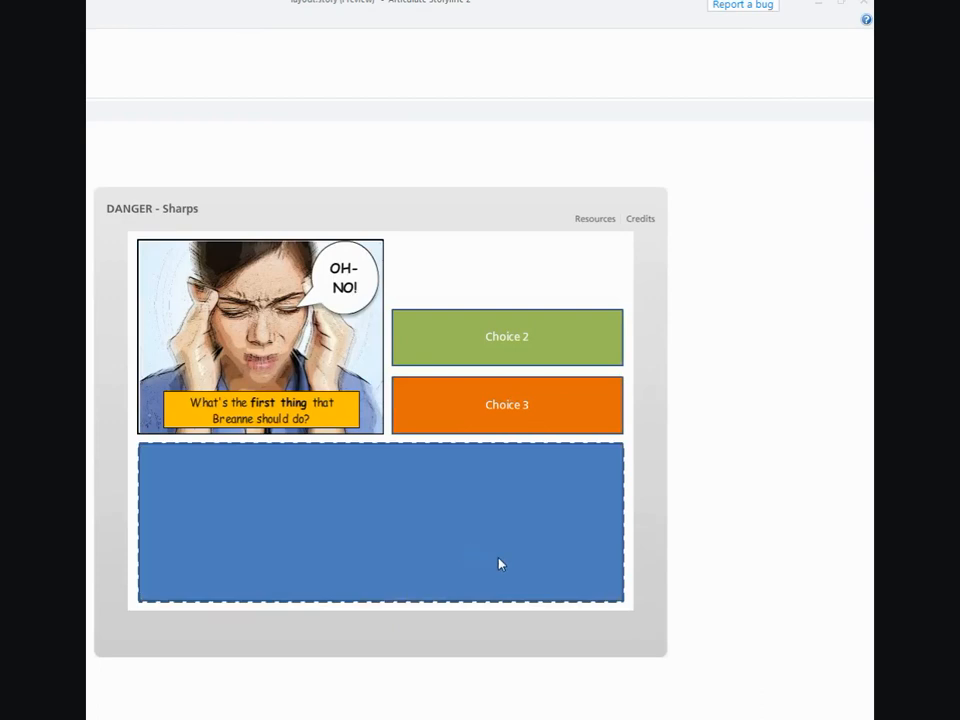
mouse_move(524, 338)
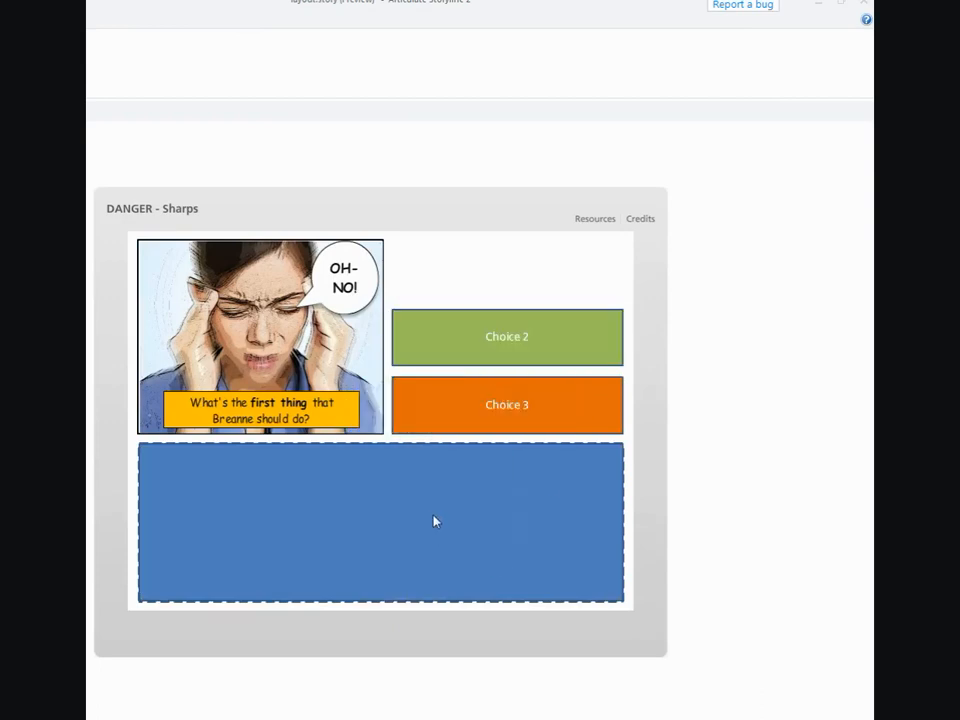
mouse_move(192, 204)
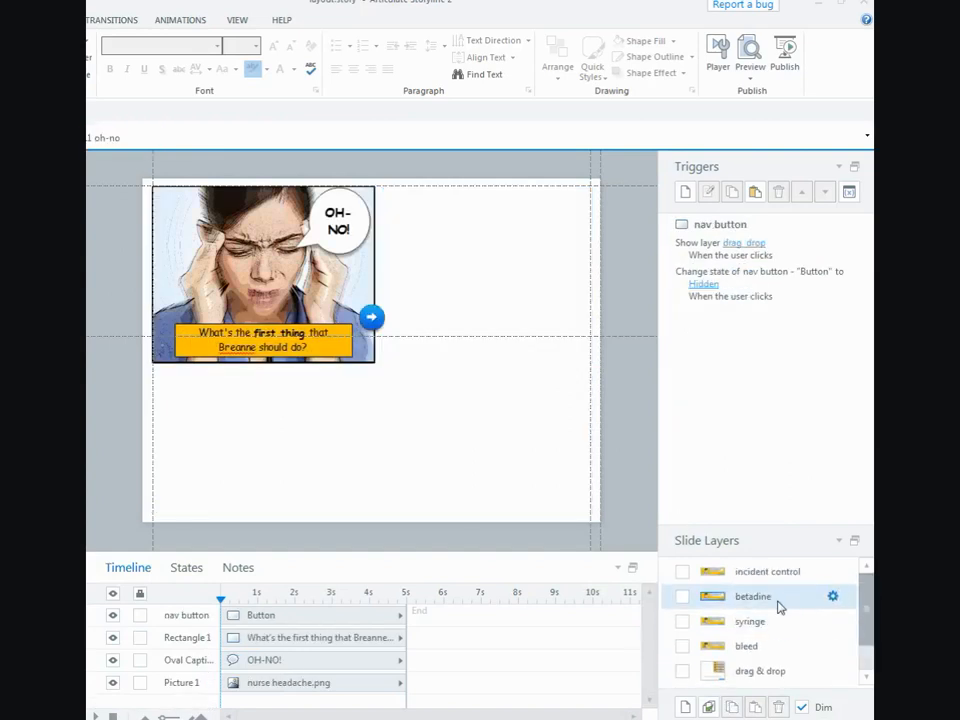
Show the betadine feedback layer and select its TRY AGAIN button.
left_click(682, 596)
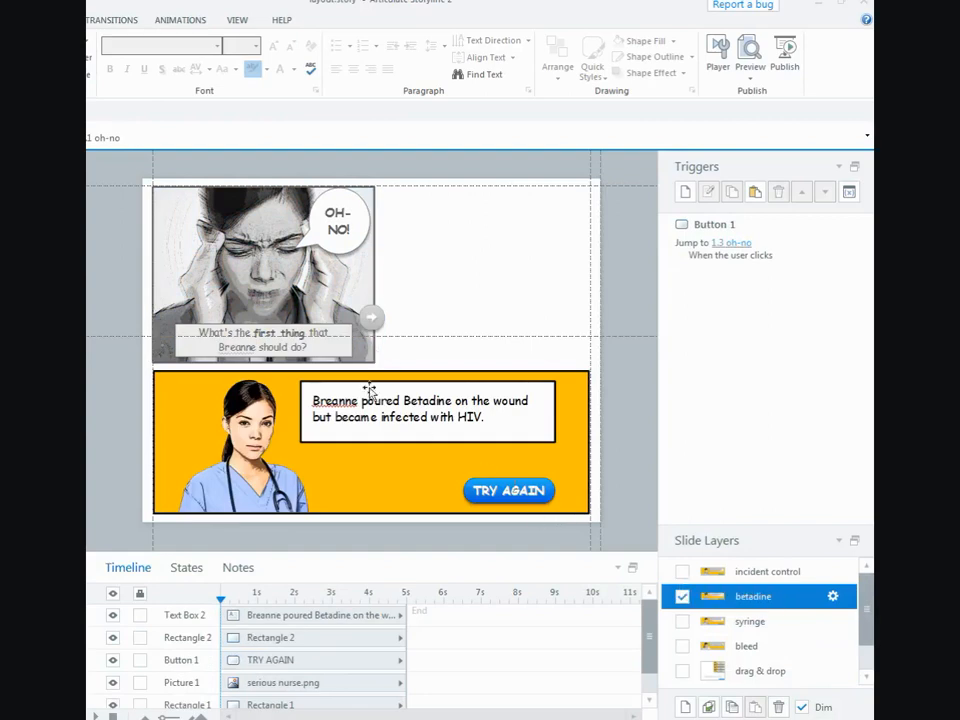
left_click(508, 490)
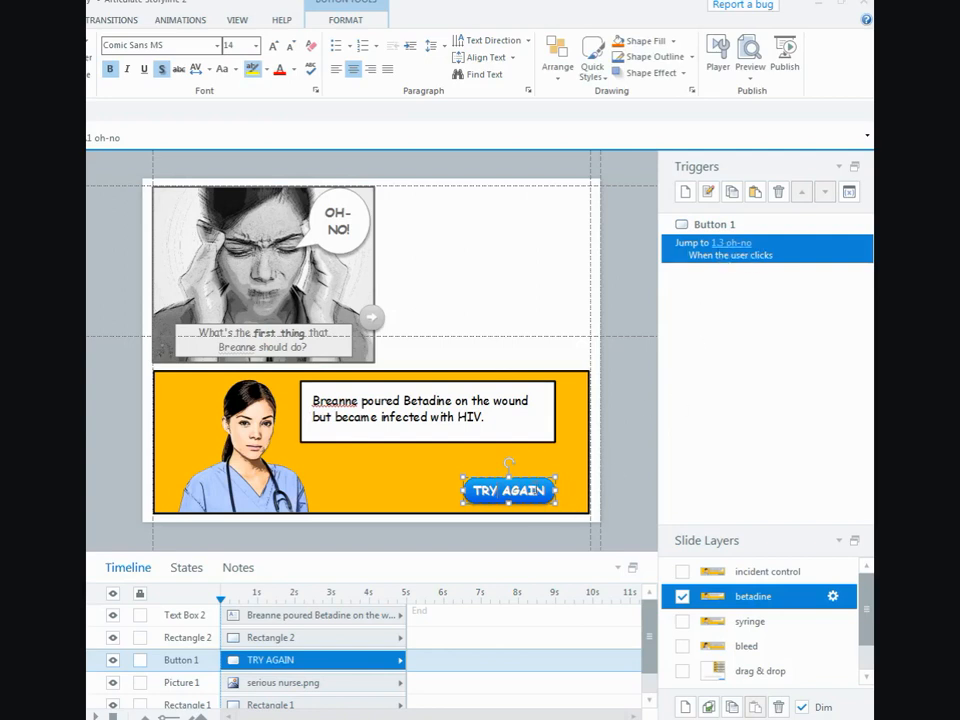
mouse_move(618, 470)
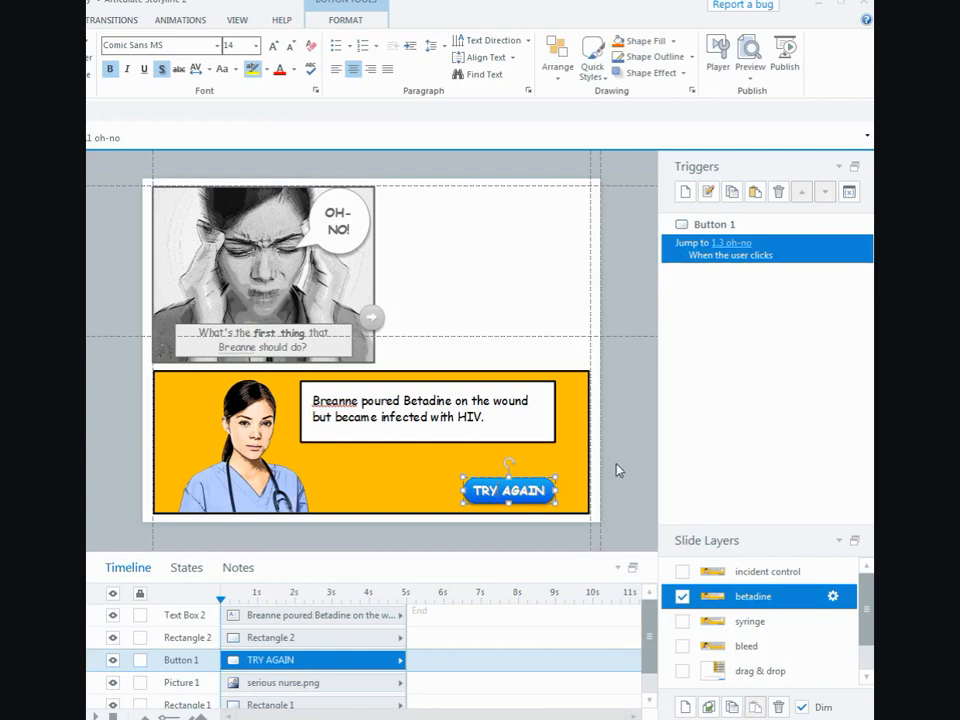
mouse_move(764, 110)
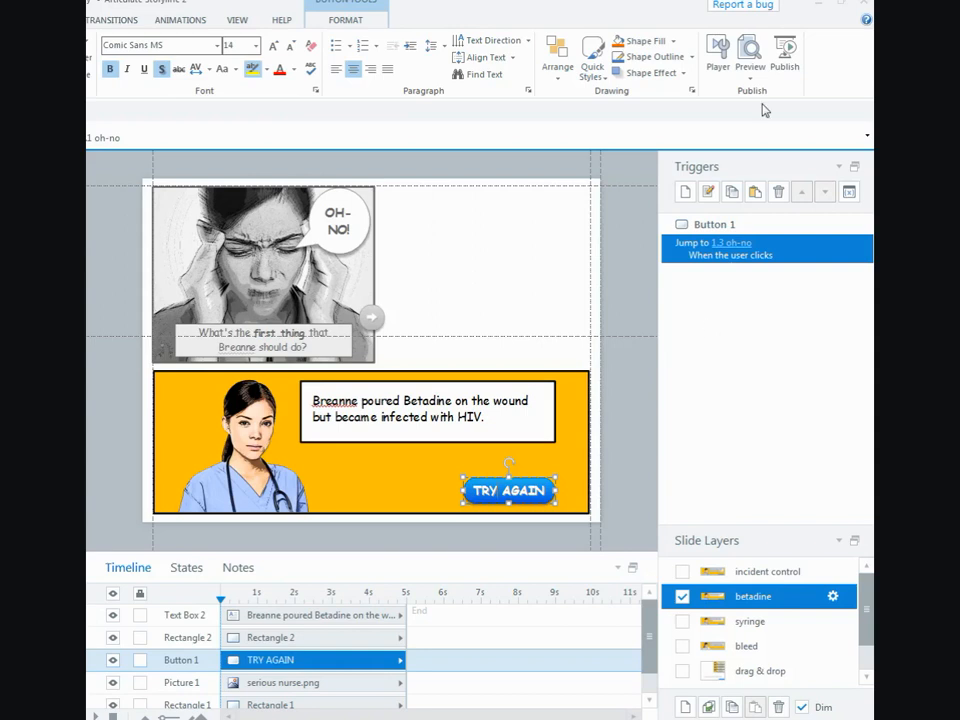